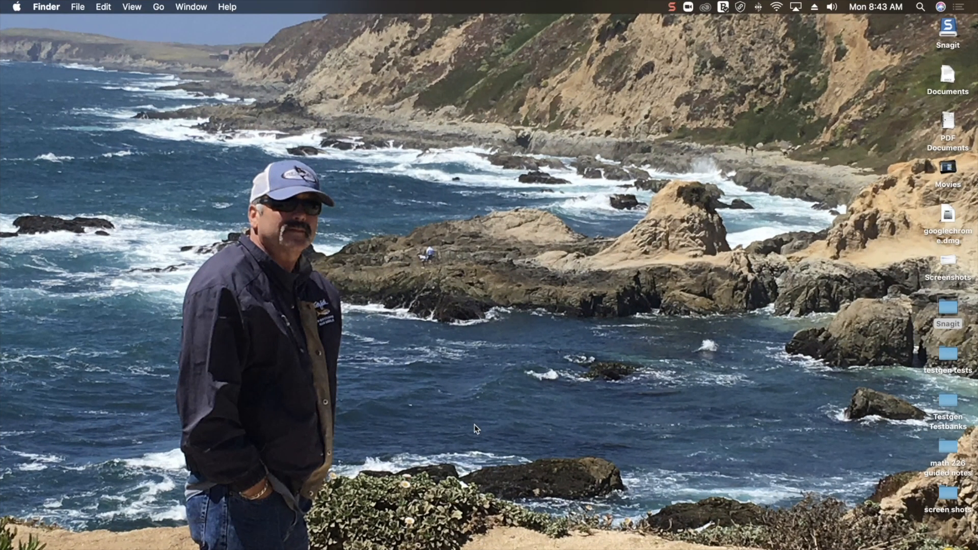
pyautogui.moveTo(704, 168)
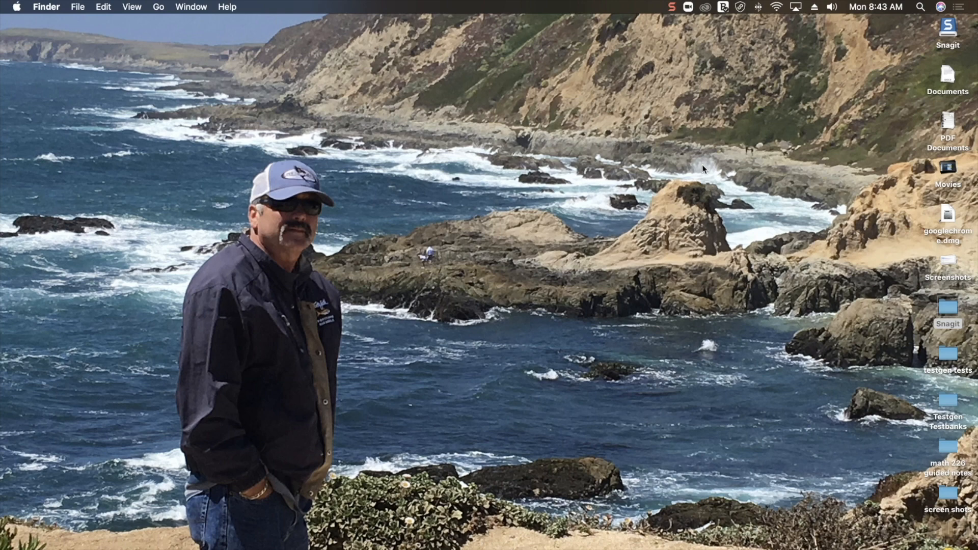
pyautogui.moveTo(624, 109)
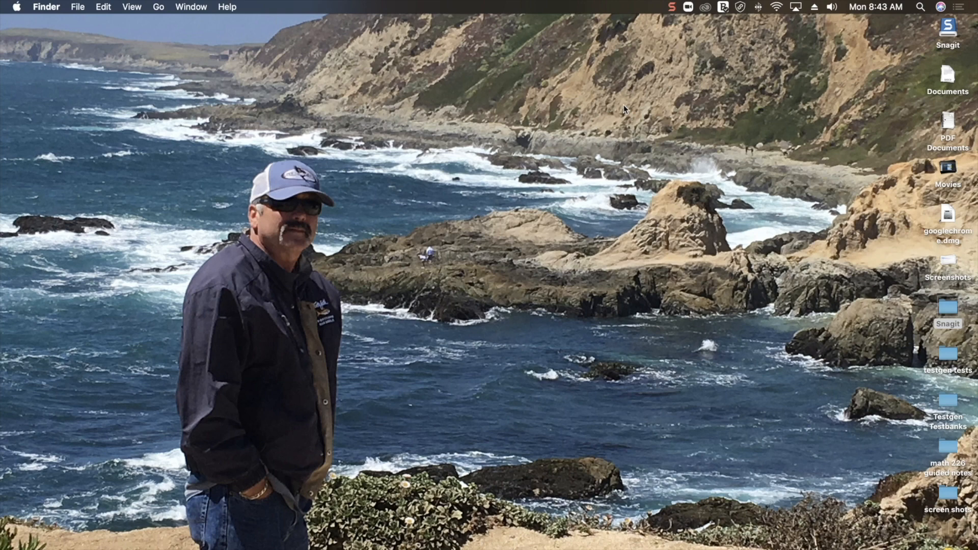
pyautogui.moveTo(966, 158)
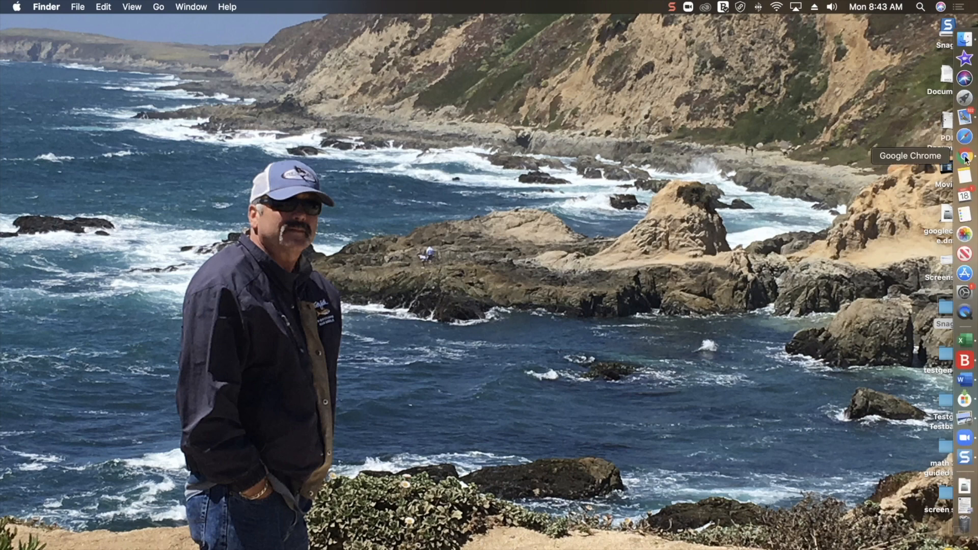
# Launch Google Chrome, landing on the Canvas calendar's May 2020 month view
pyautogui.click(965, 157)
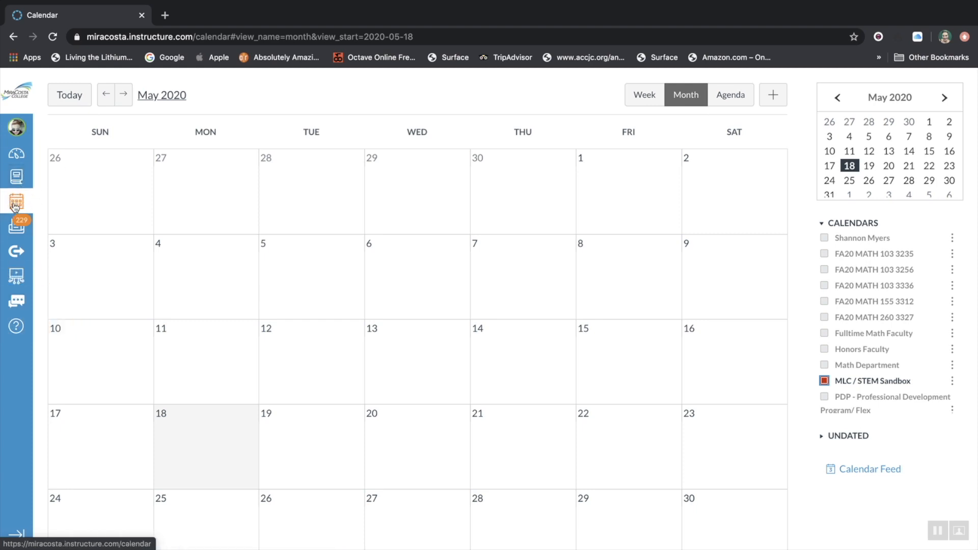
pyautogui.moveTo(196, 188)
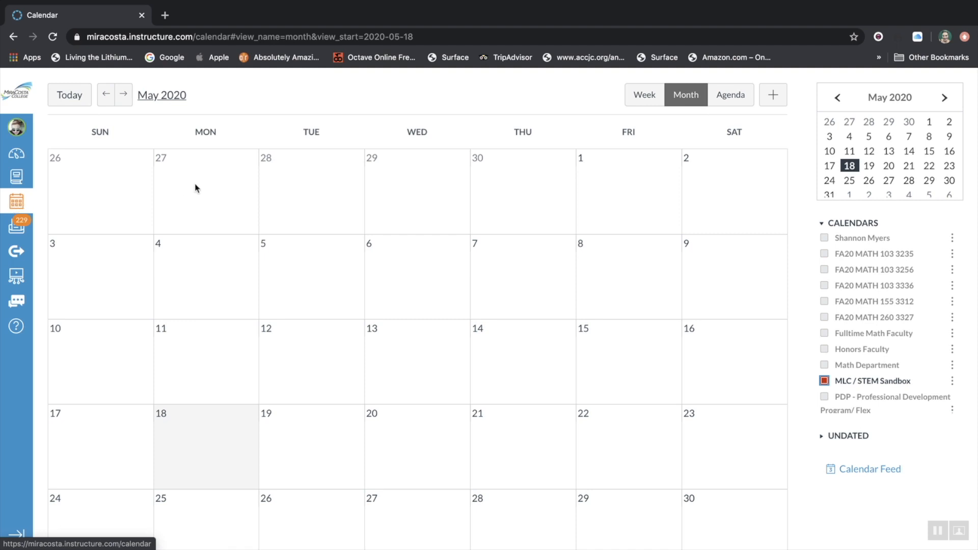
pyautogui.moveTo(571, 136)
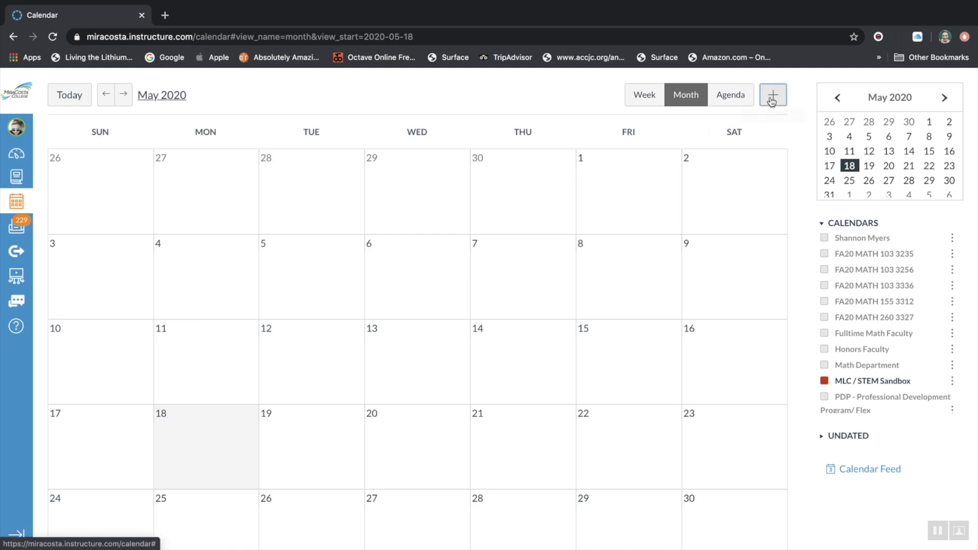
# Start a new calendar item and switch the Edit Event dialog to Appointment Group
pyautogui.click(772, 95)
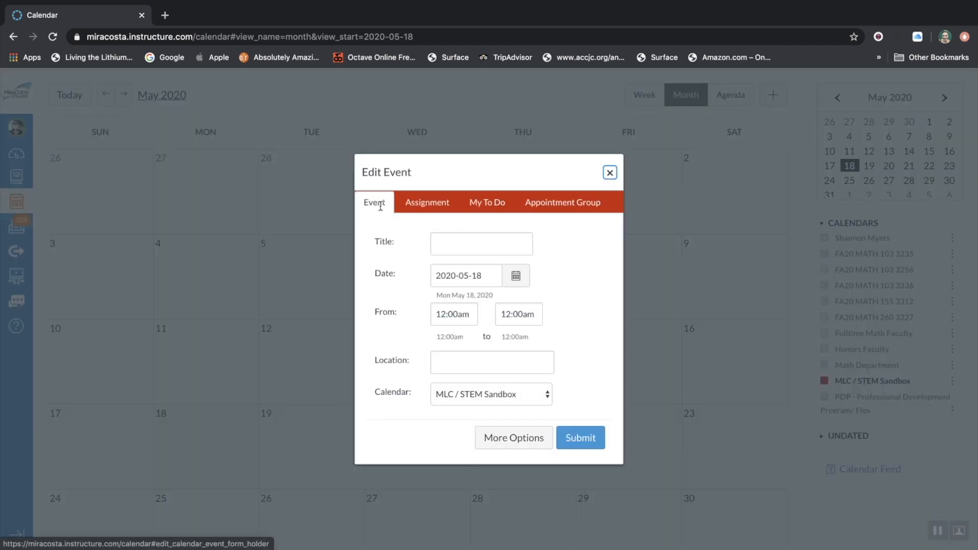
pyautogui.click(487, 202)
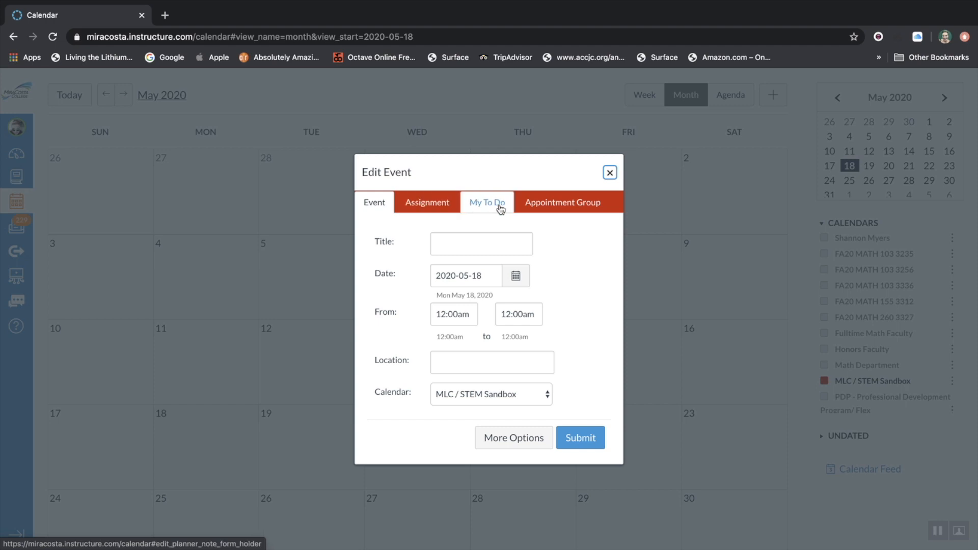
pyautogui.moveTo(561, 202)
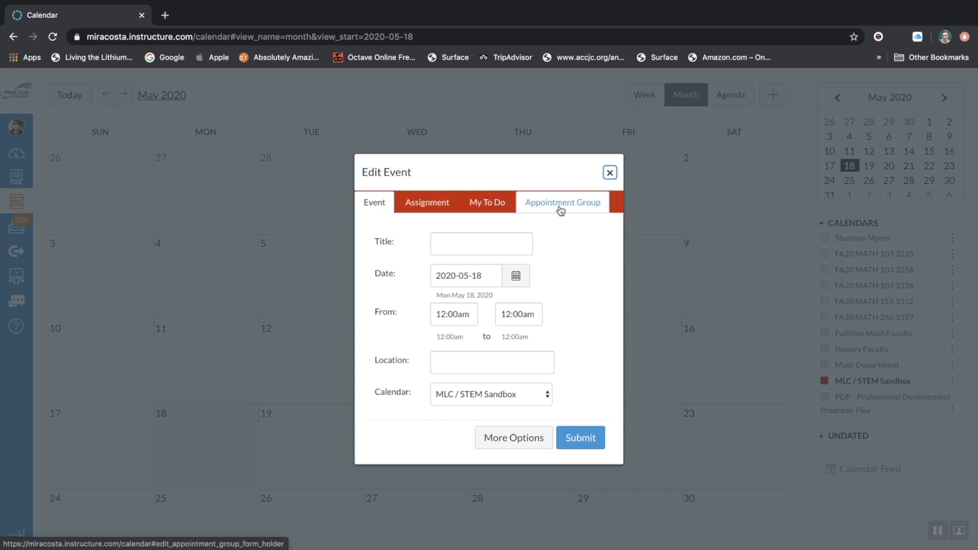
pyautogui.click(562, 202)
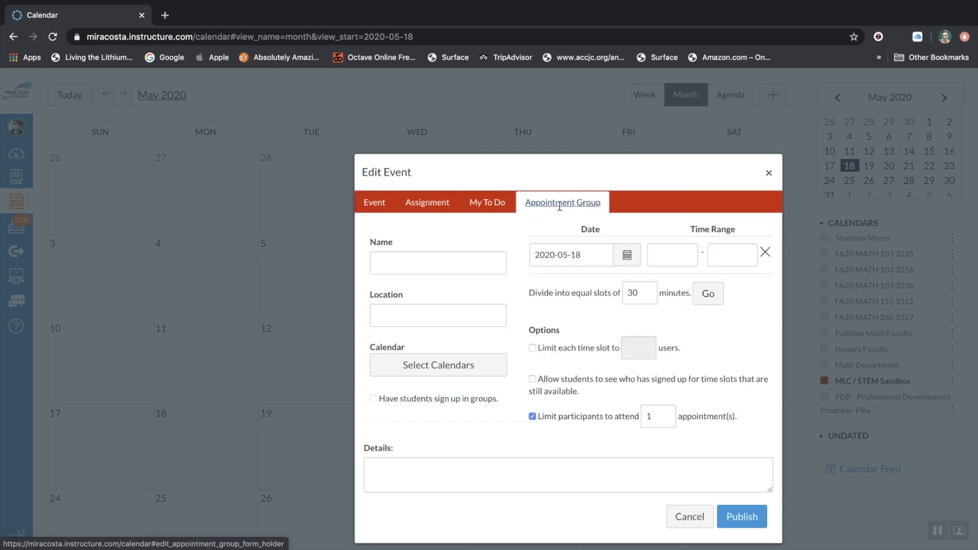
# Name the appointment group 'Sample Appointment Group'
pyautogui.click(437, 261)
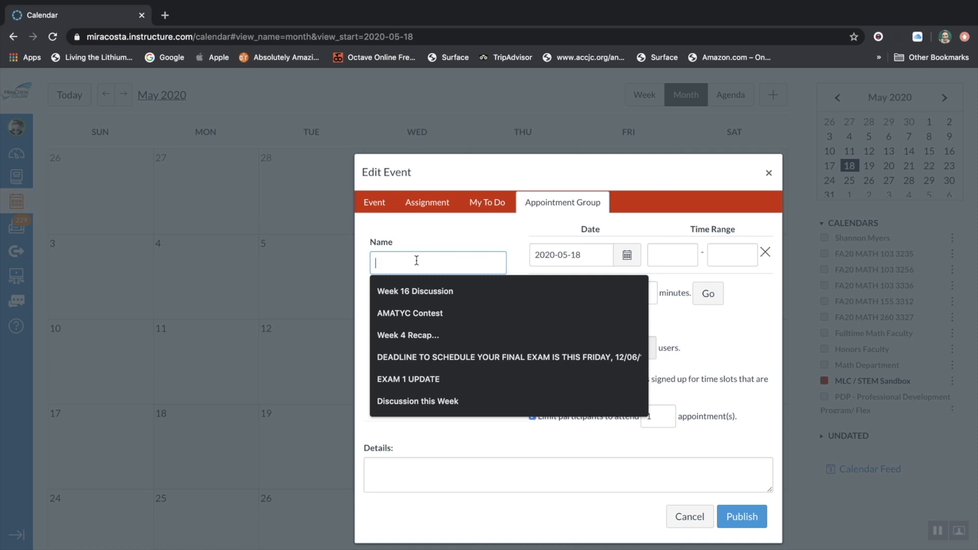
pyautogui.write('Sa')
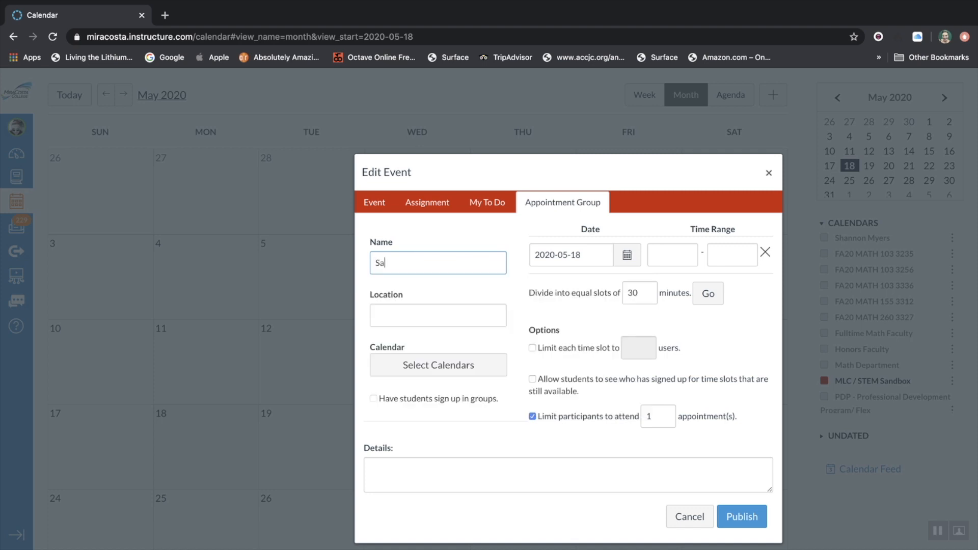
pyautogui.write('mple A')
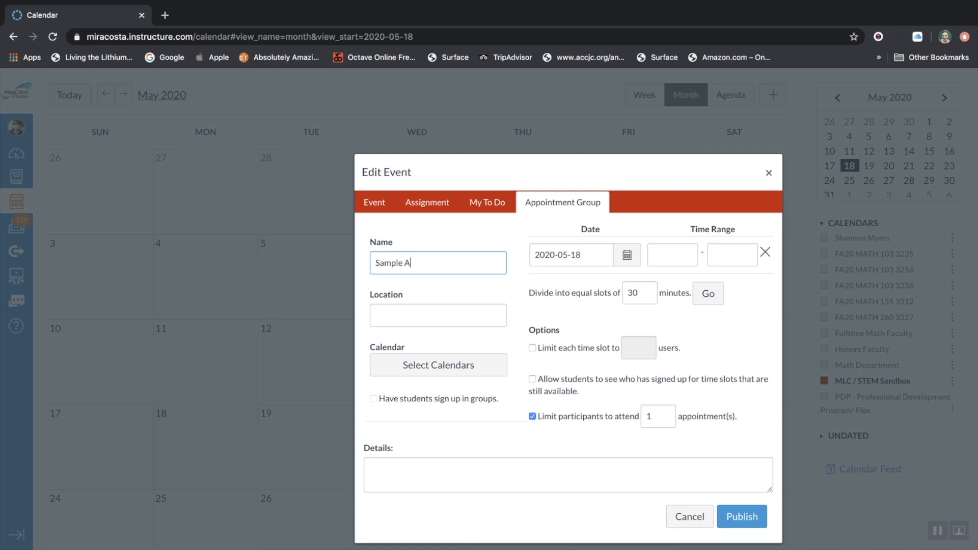
pyautogui.write('ppointment')
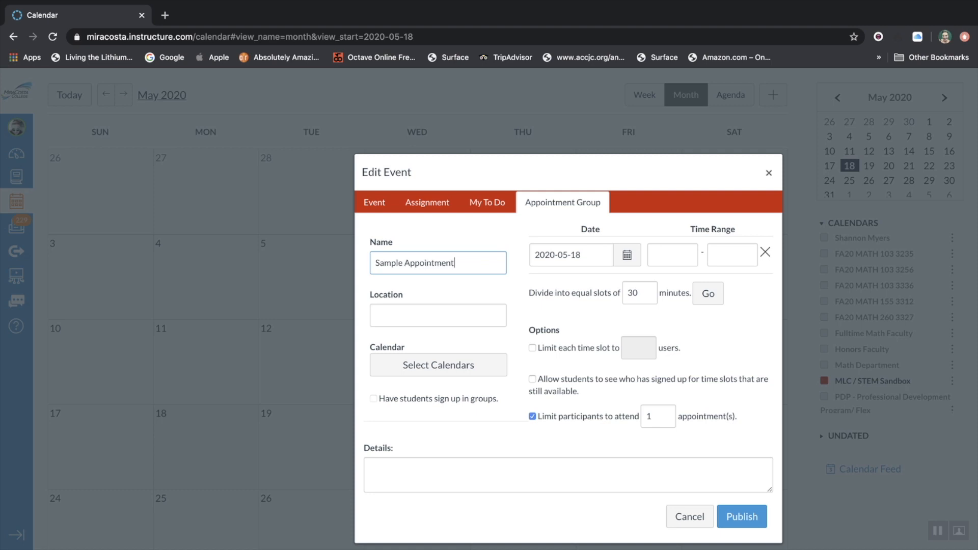
pyautogui.write('Group')
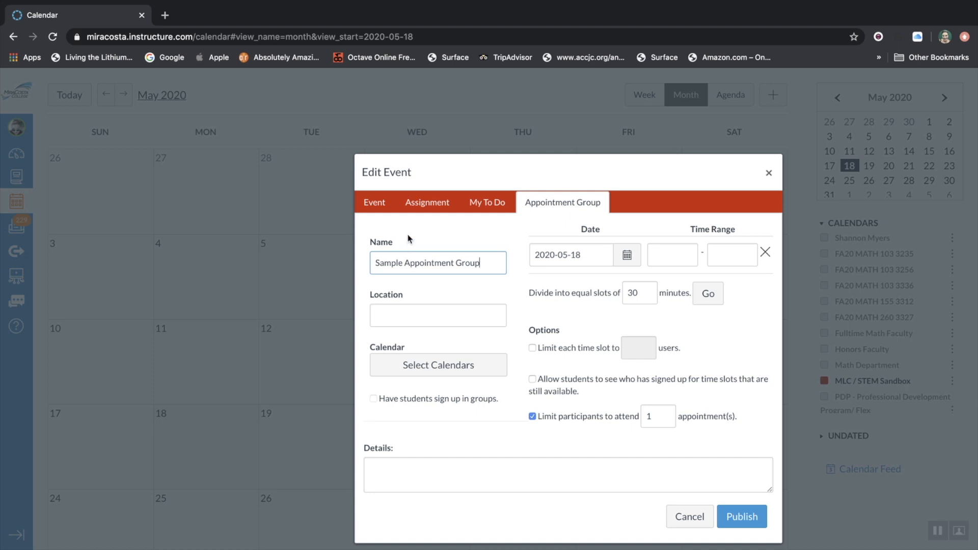
# Set the location to 'Shannon's Virtual Office'
pyautogui.click(438, 315)
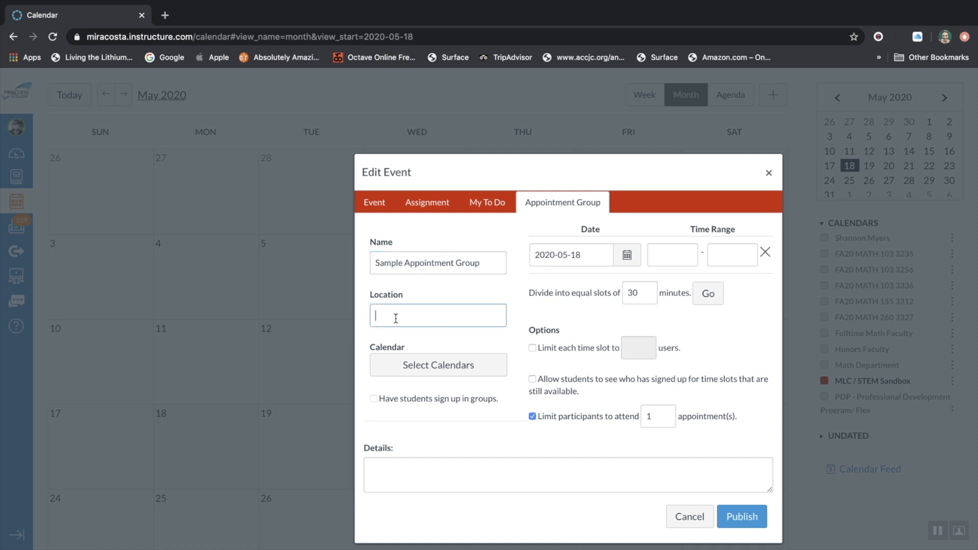
pyautogui.write('S')
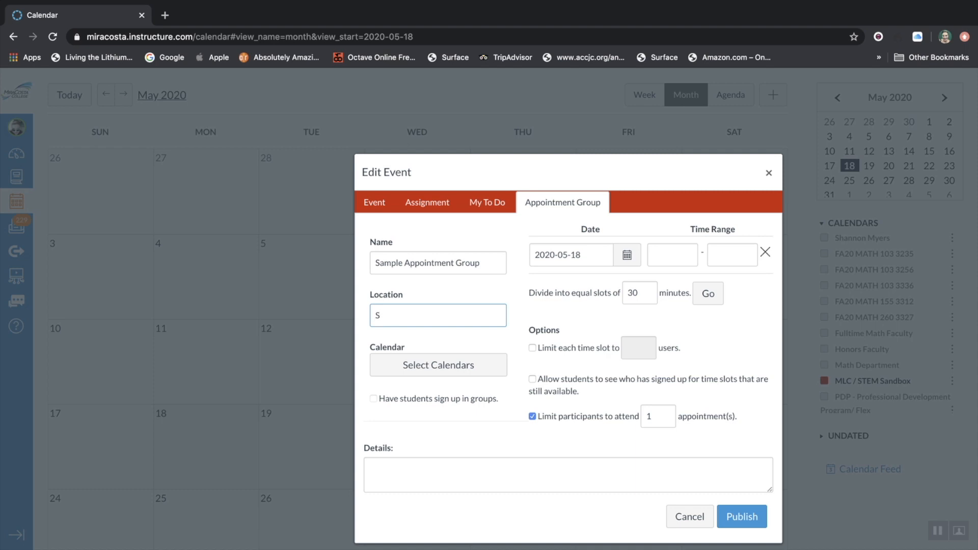
pyautogui.write('hannon')
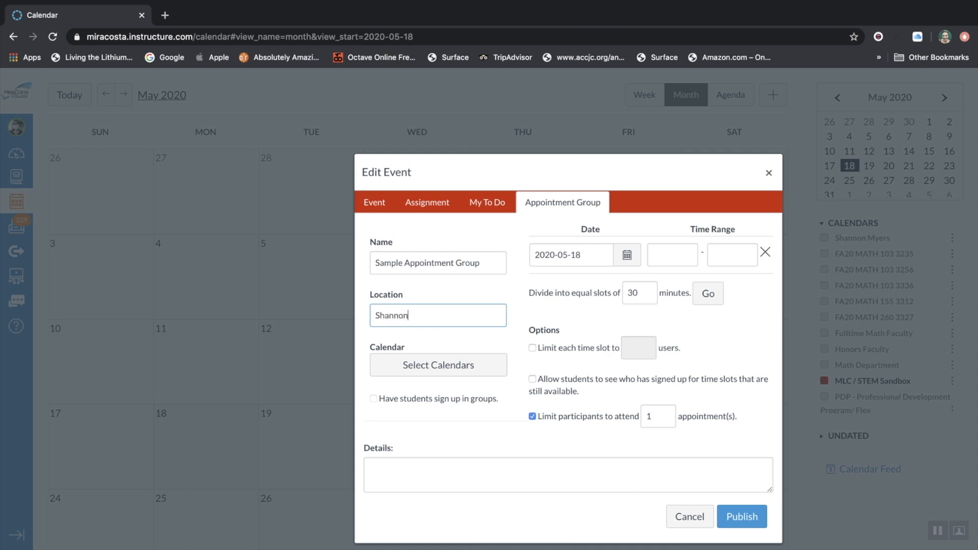
pyautogui.write("'s Vir")
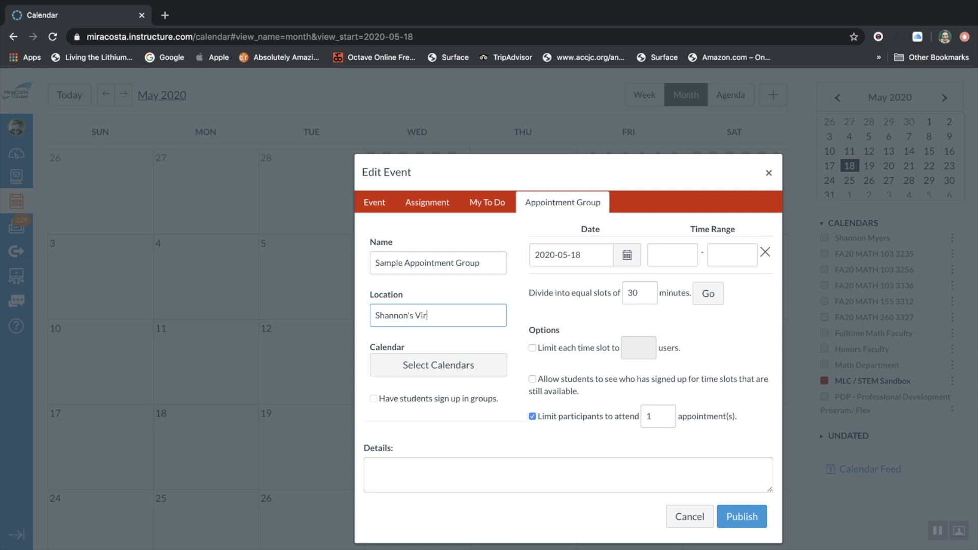
pyautogui.write('tual Of')
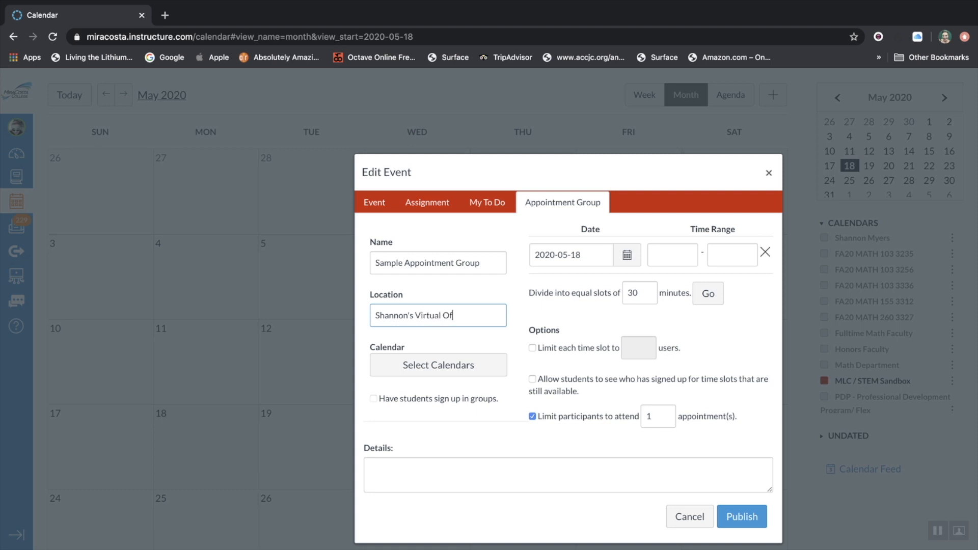
pyautogui.write('fice')
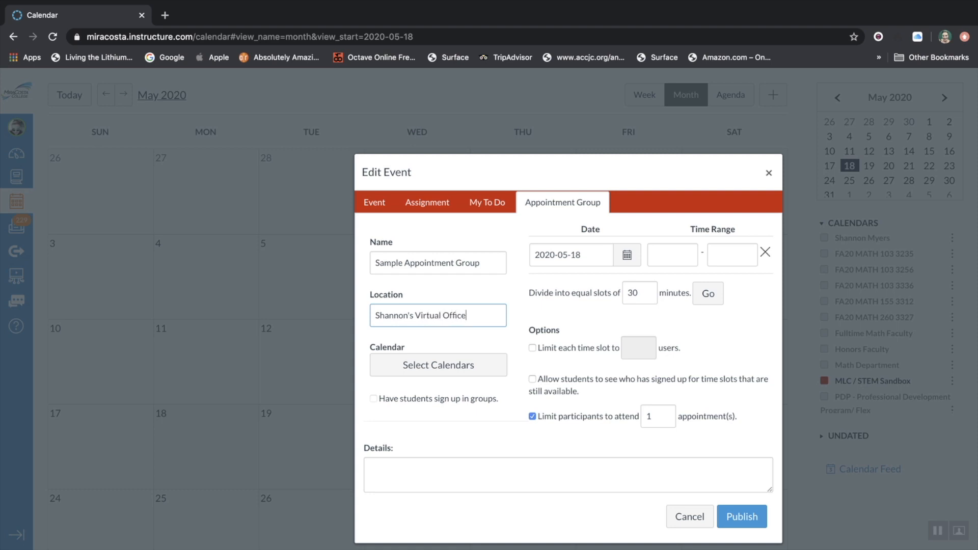
pyautogui.moveTo(498, 349)
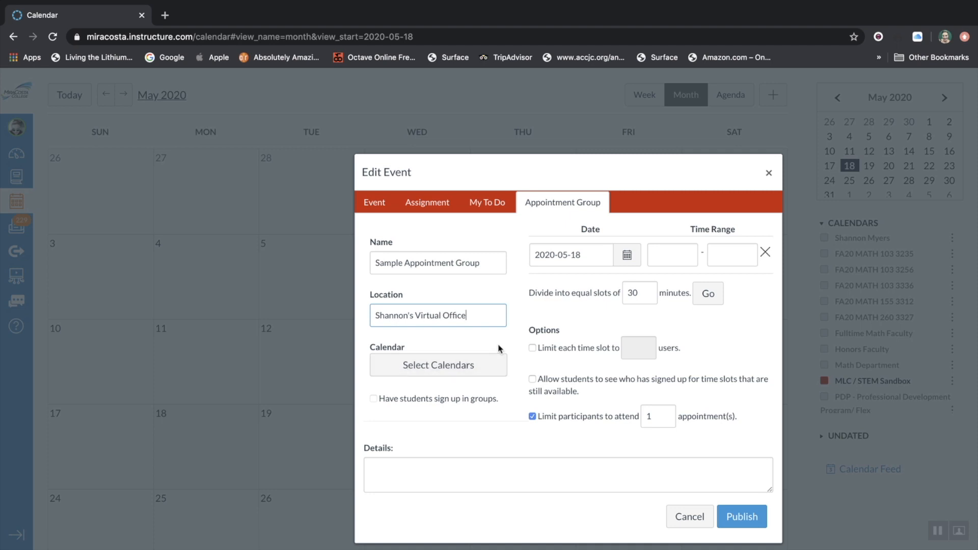
# Assign the appointment group to the MLC / STEM Sandbox calendar
pyautogui.click(438, 365)
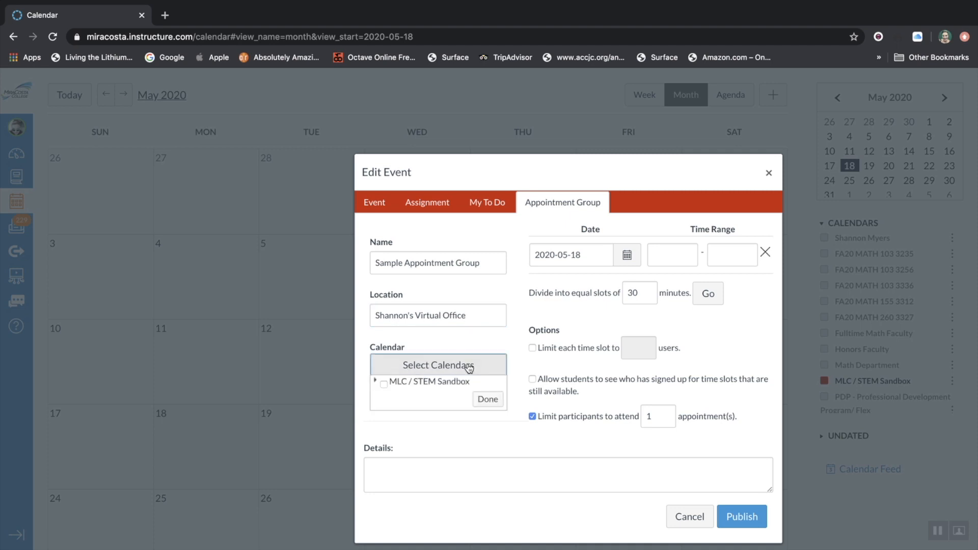
pyautogui.moveTo(384, 387)
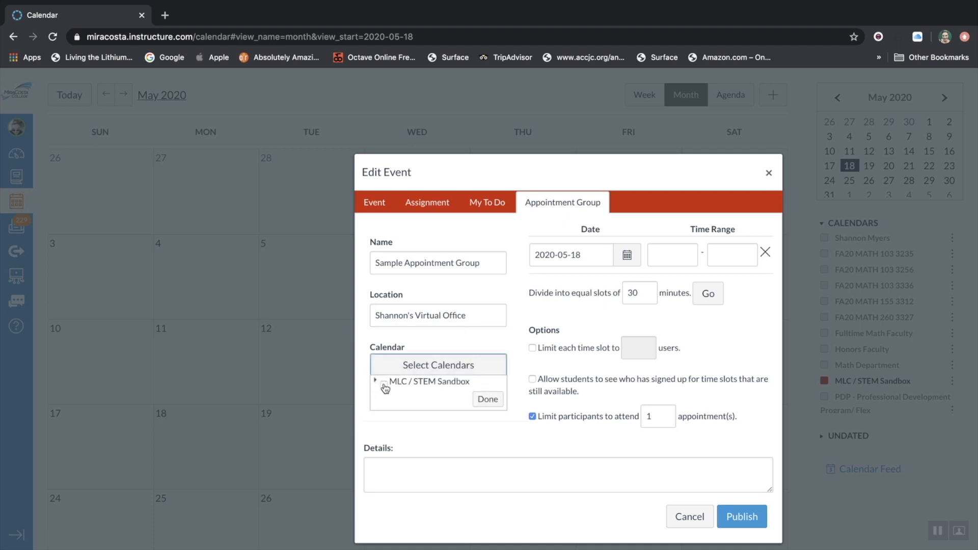
pyautogui.click(384, 385)
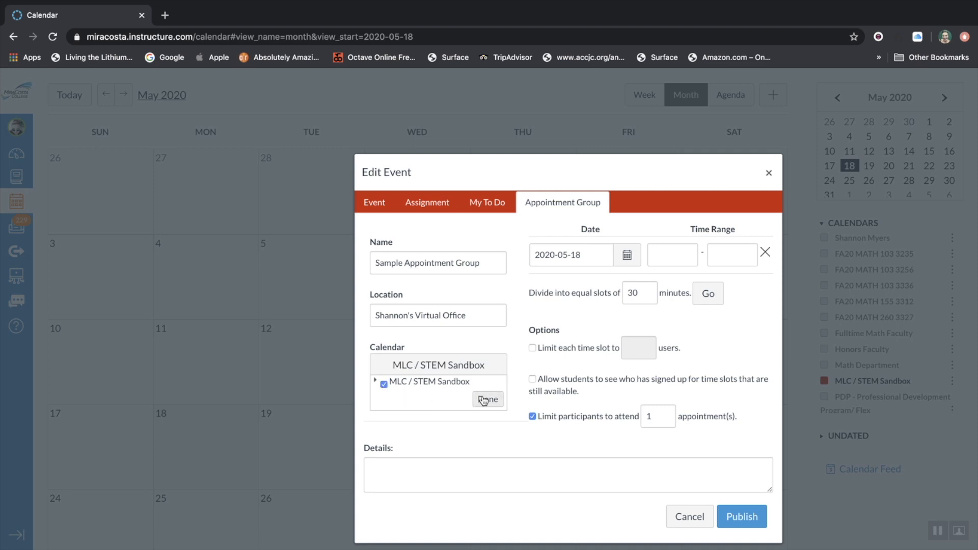
pyautogui.click(486, 399)
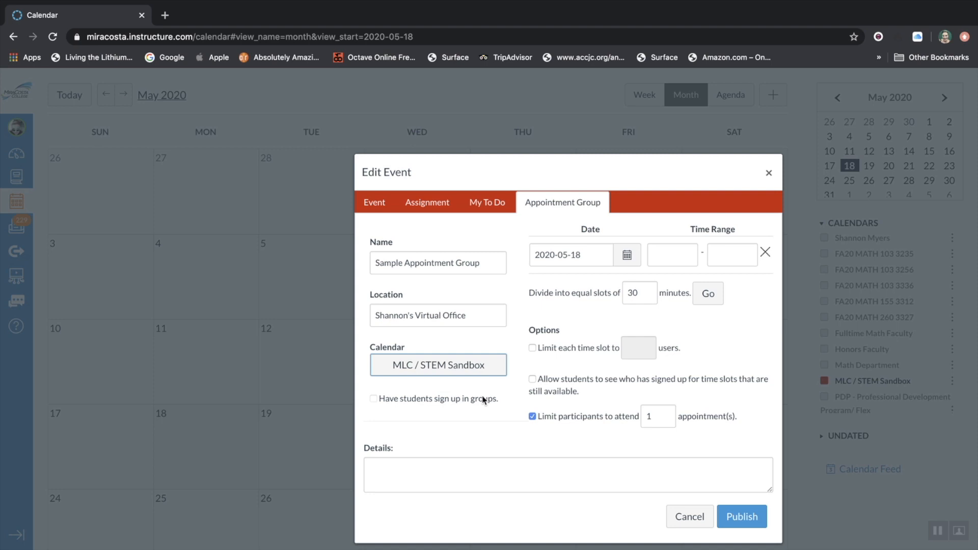
pyautogui.moveTo(468, 417)
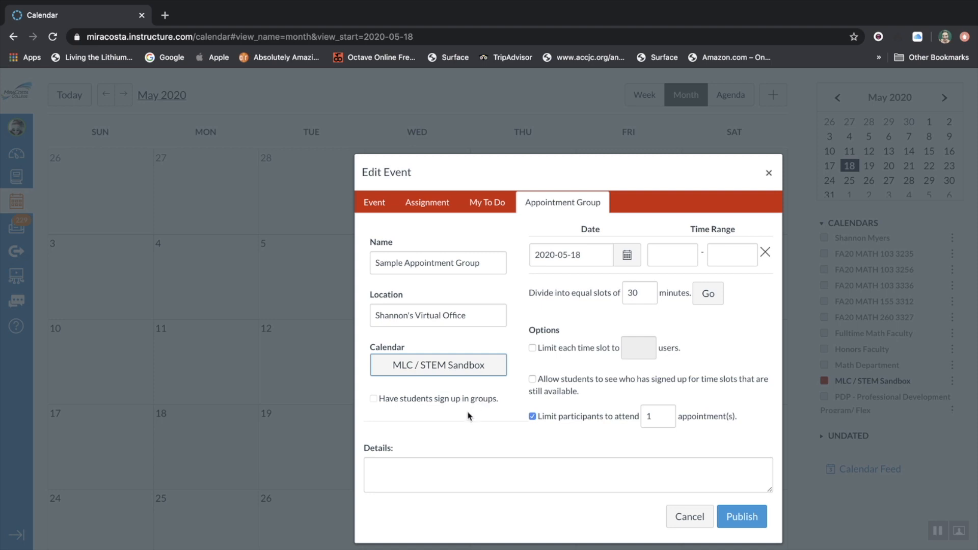
pyautogui.moveTo(462, 416)
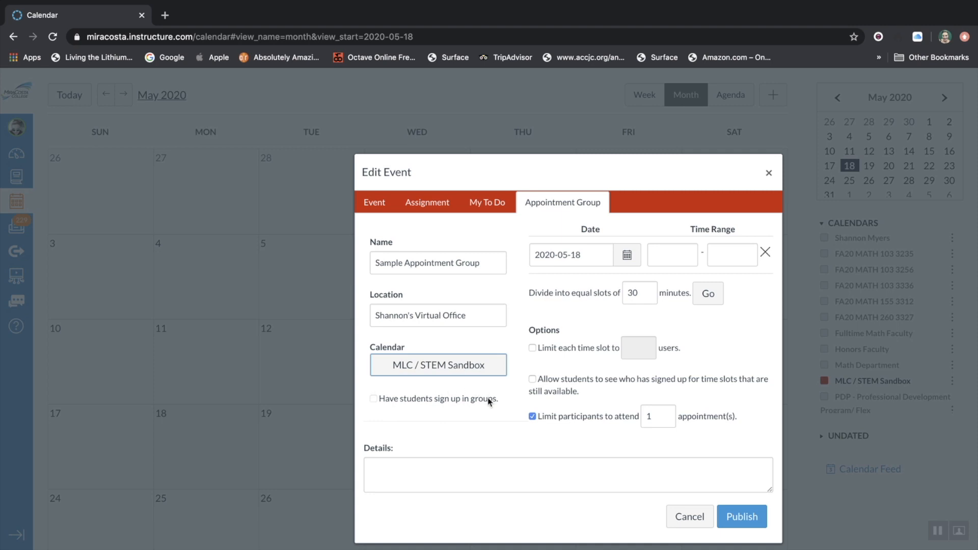
pyautogui.moveTo(537, 363)
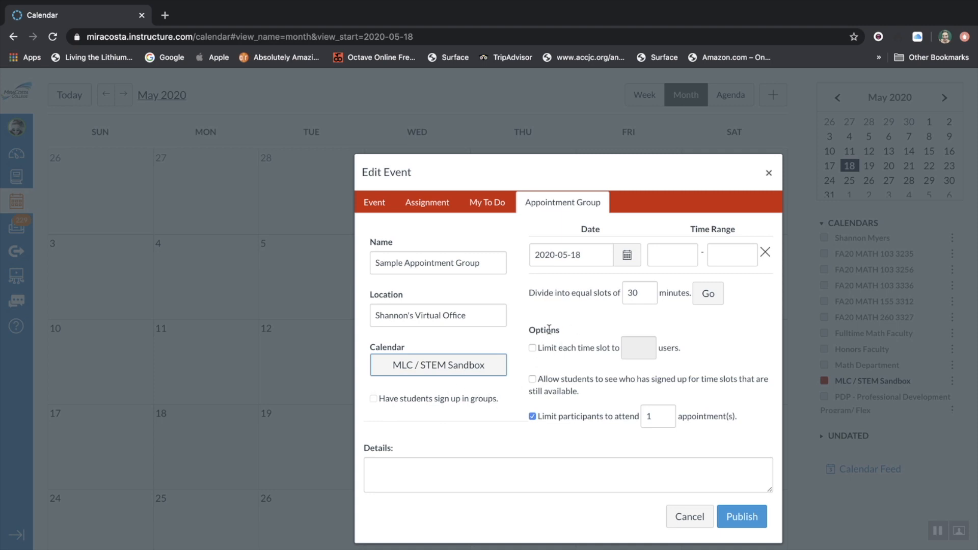
pyautogui.moveTo(535, 354)
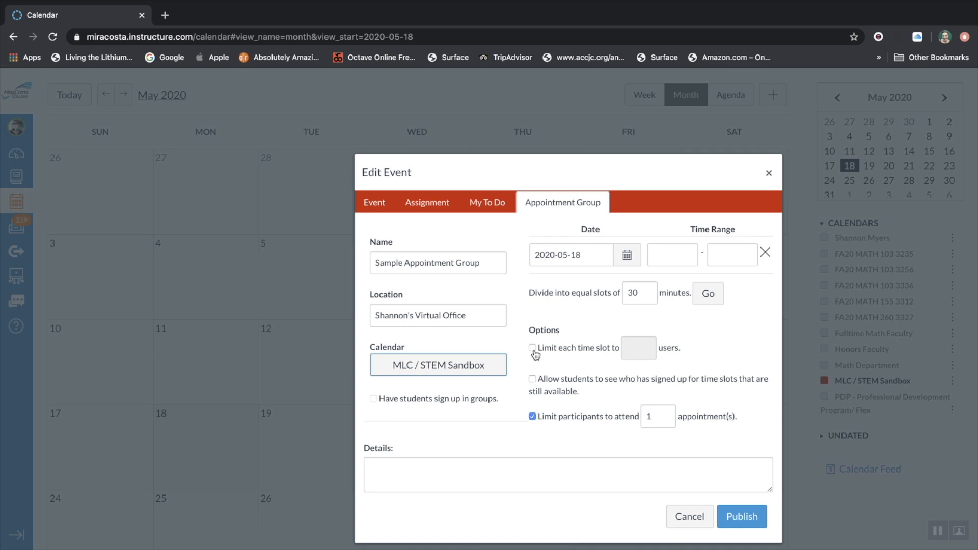
# Limit each time slot to 1 user and set the date to 2020-5-19
pyautogui.click(532, 349)
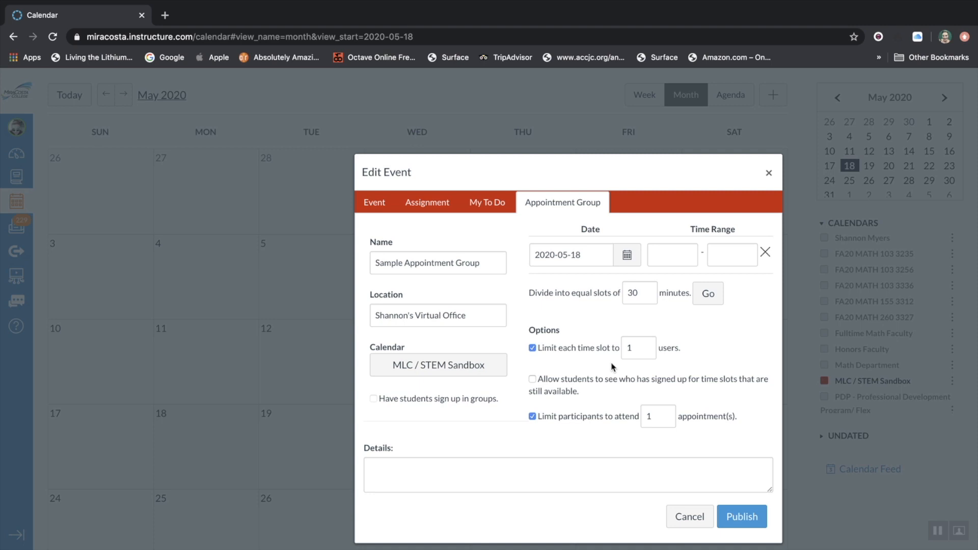
pyautogui.moveTo(591, 284)
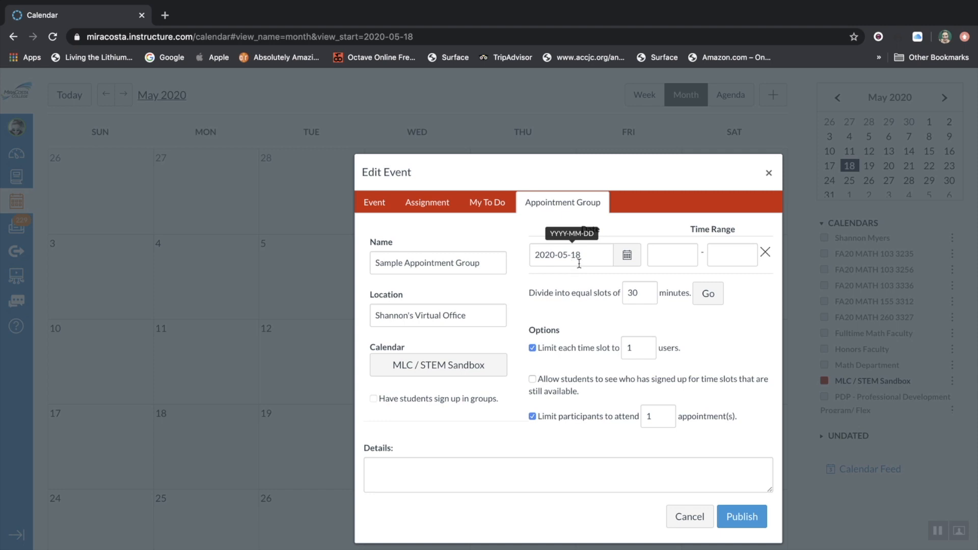
pyautogui.click(626, 255)
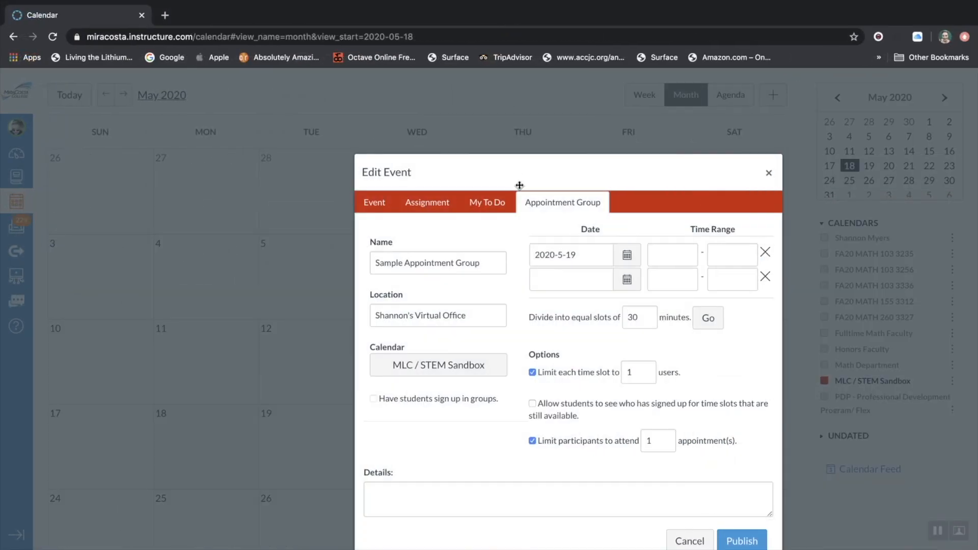
# Set the May 19 time range to start at 9:00am and end at 8:00pm
pyautogui.click(671, 255)
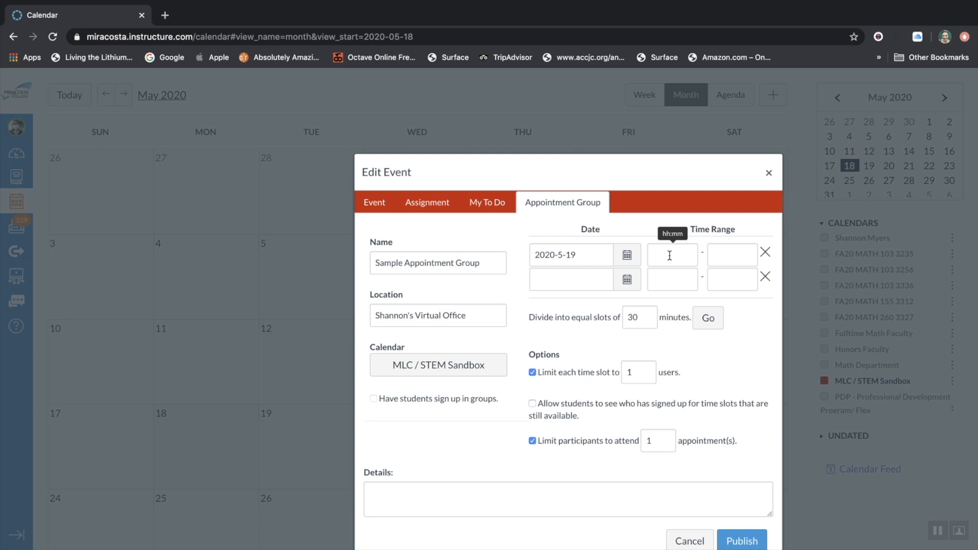
pyautogui.click(671, 254)
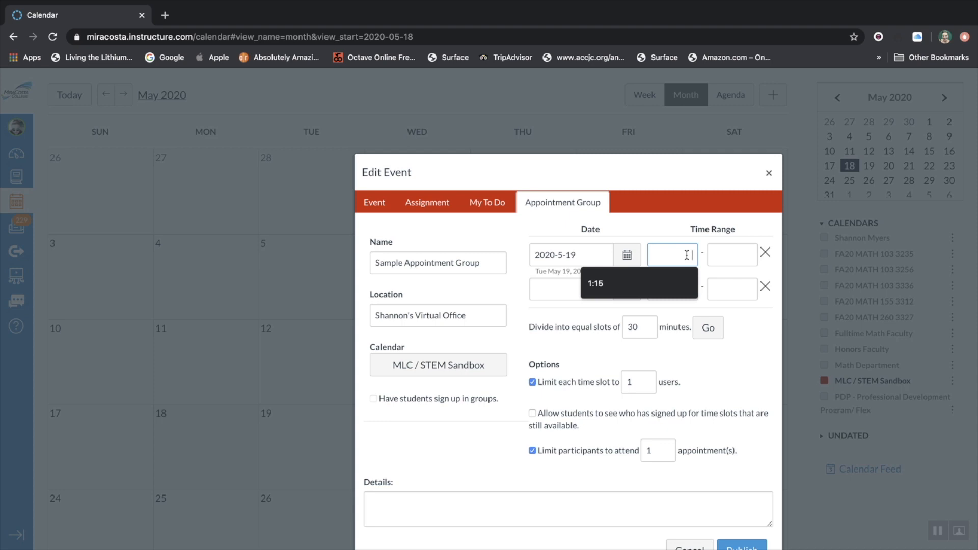
pyautogui.write('9')
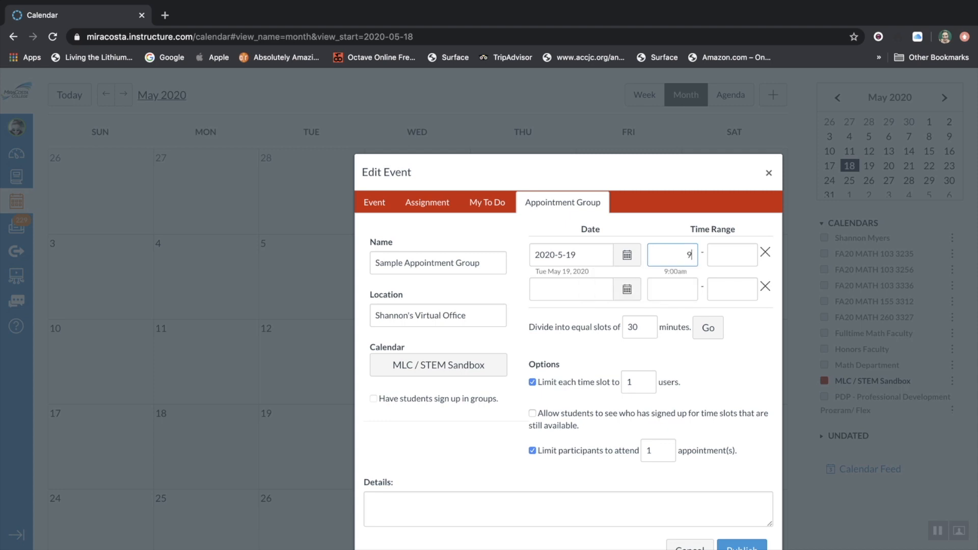
pyautogui.moveTo(673, 253)
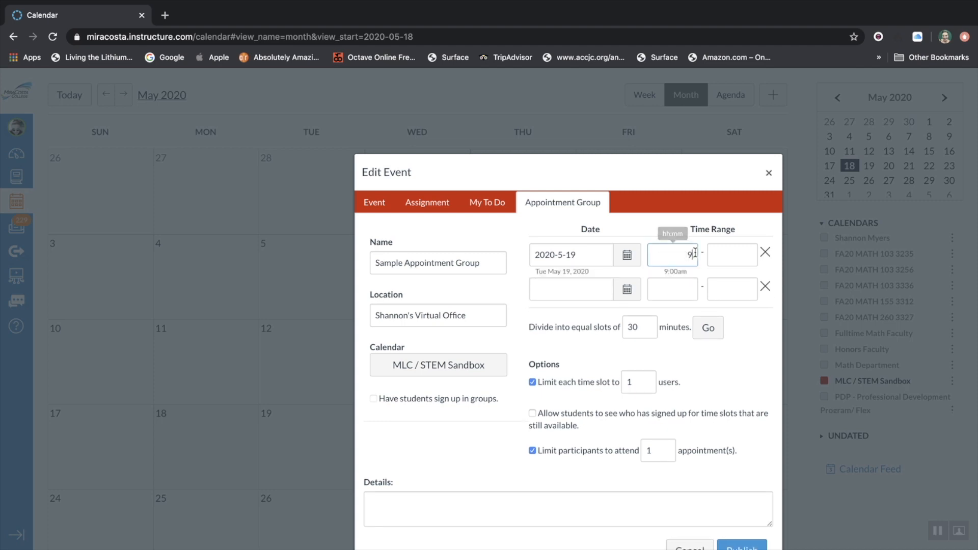
pyautogui.write(':00')
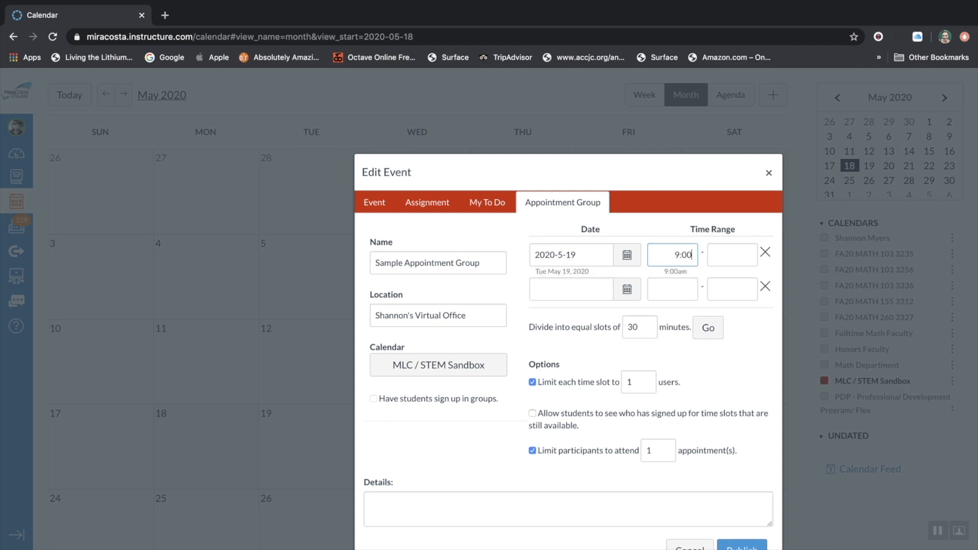
pyautogui.click(731, 255)
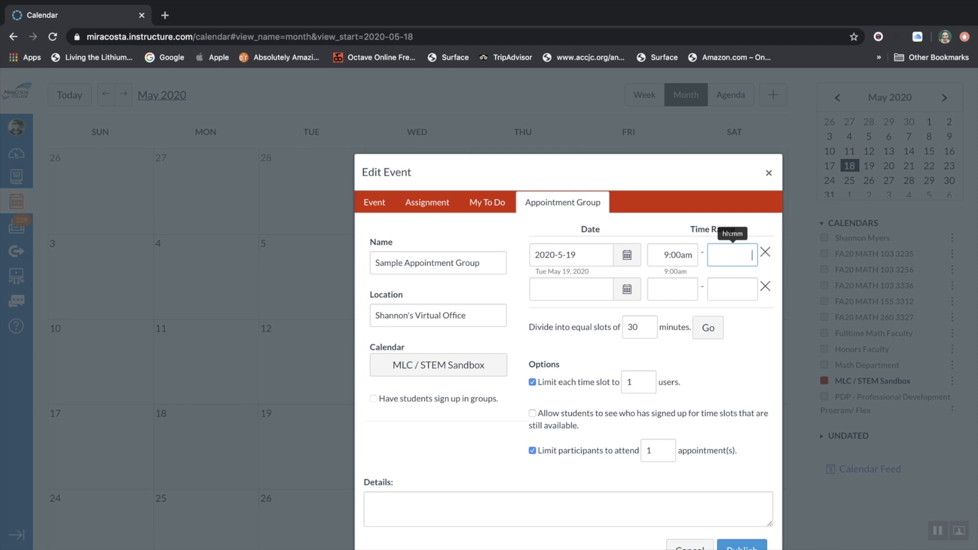
pyautogui.write('8')
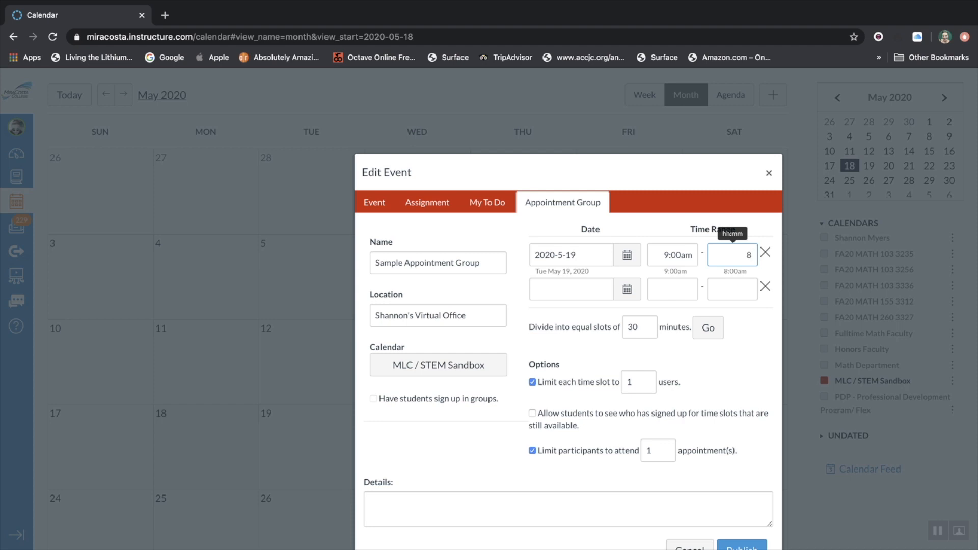
pyautogui.write(':00pm')
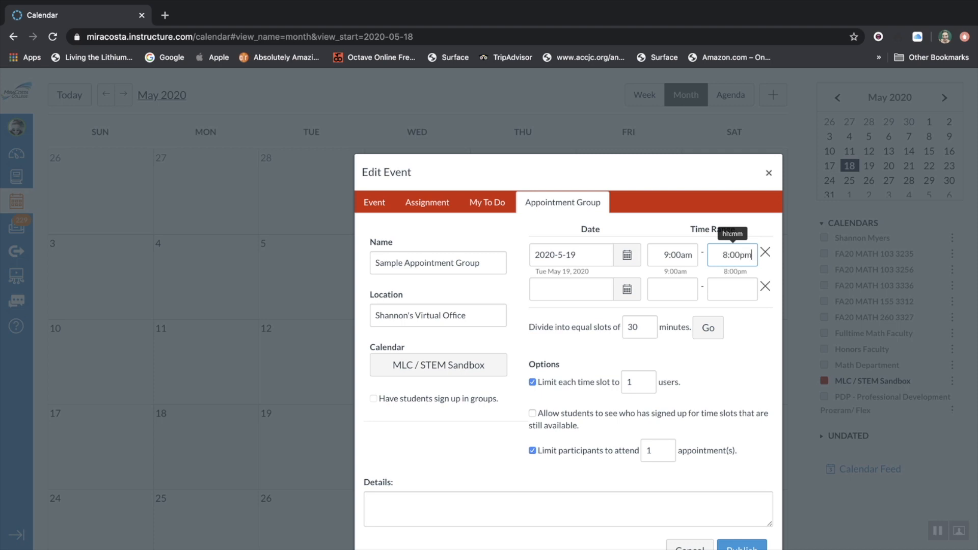
pyautogui.moveTo(587, 343)
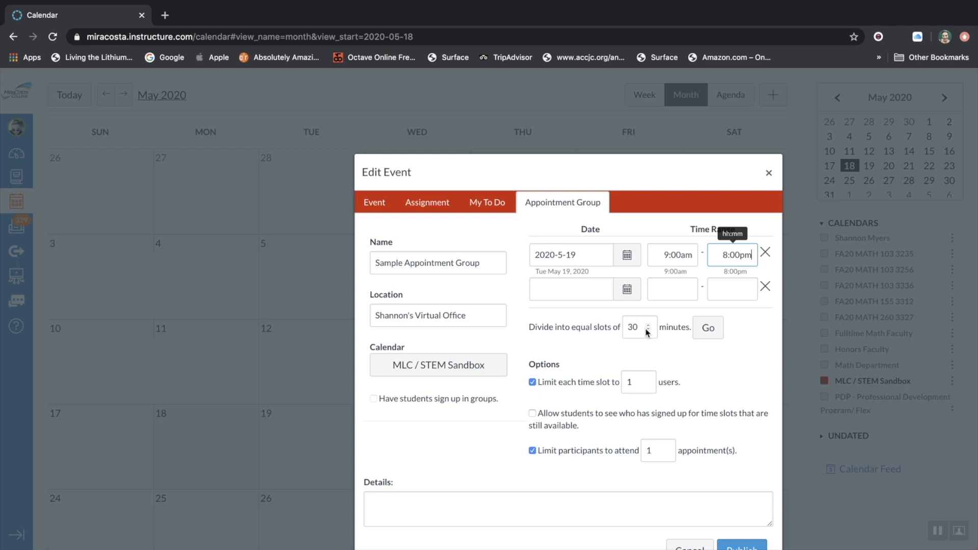
# Reduce the equal-slot length from 30 minutes down to 10 minutes
pyautogui.click(648, 331)
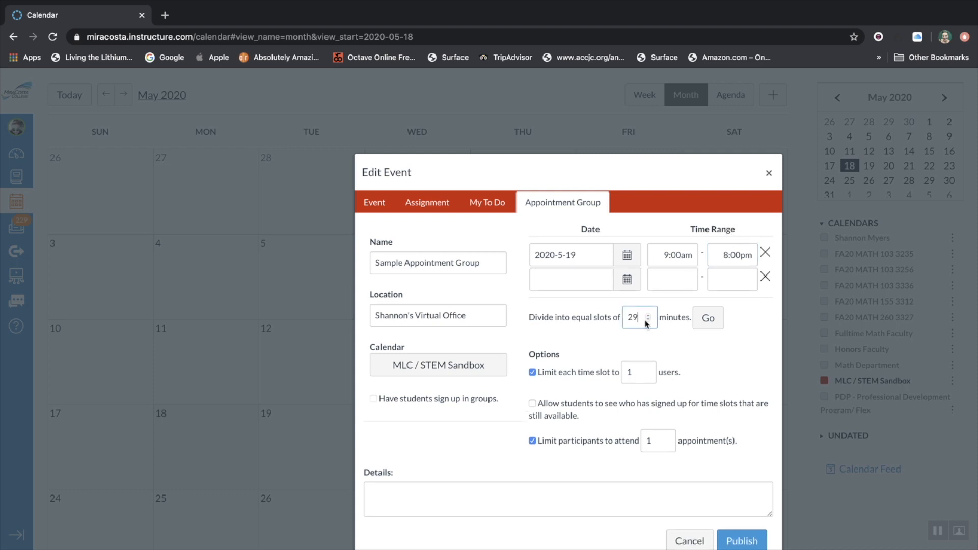
pyautogui.click(649, 321)
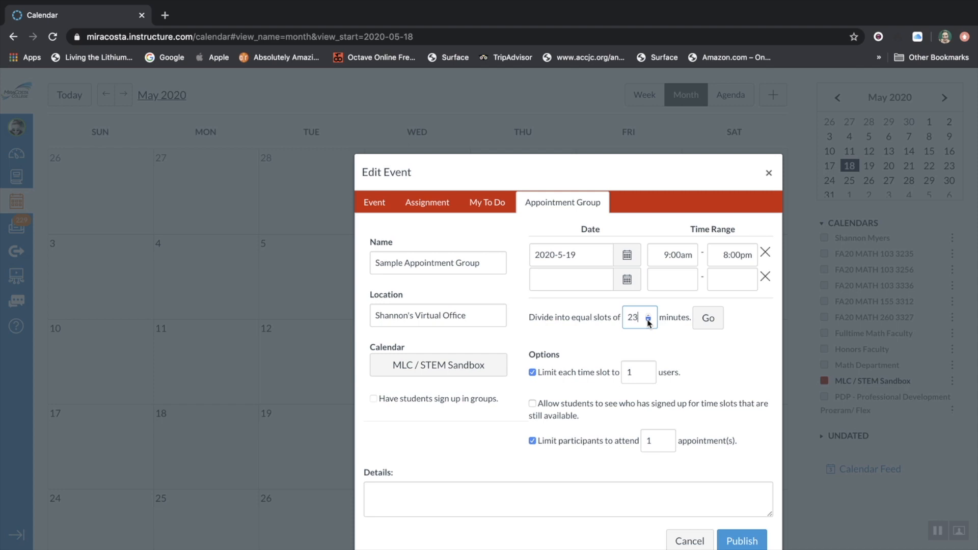
pyautogui.click(649, 321)
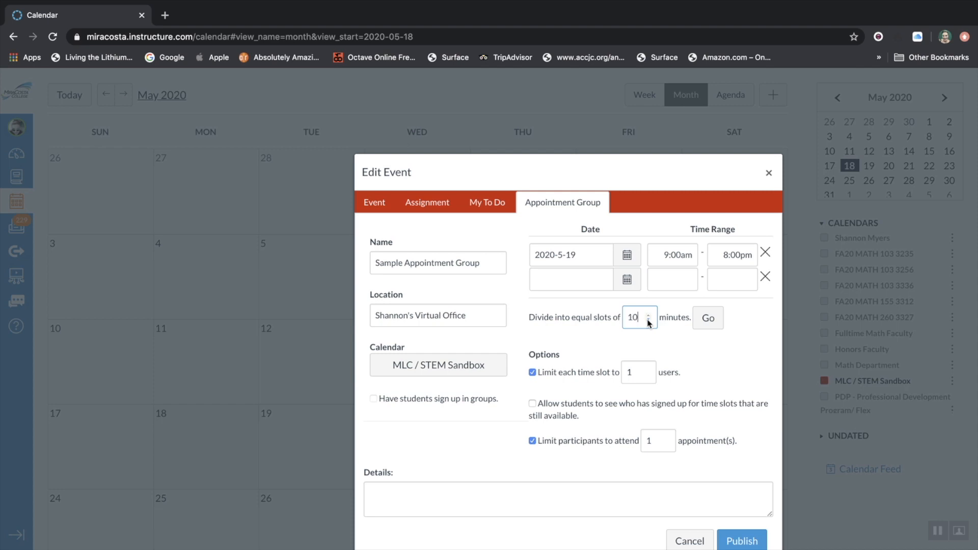
pyautogui.moveTo(613, 321)
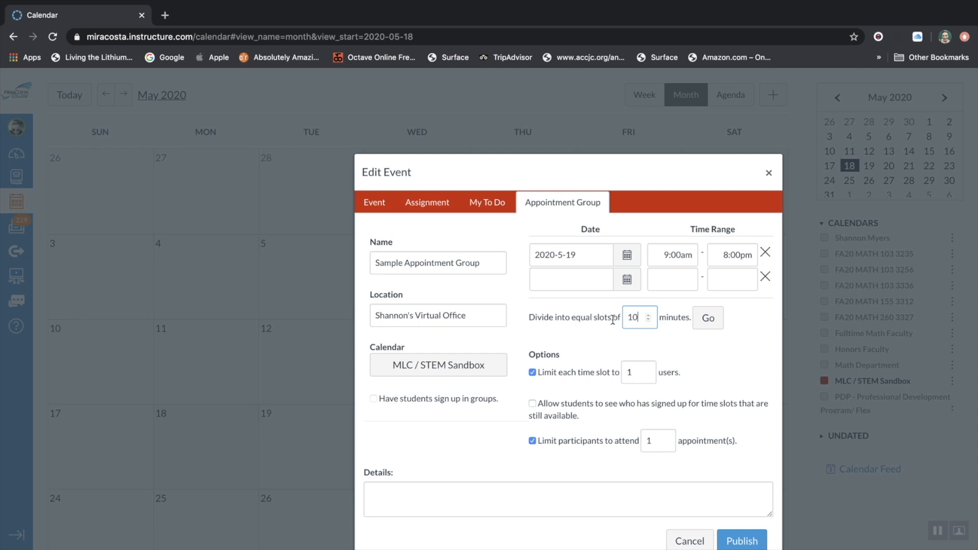
pyautogui.moveTo(706, 318)
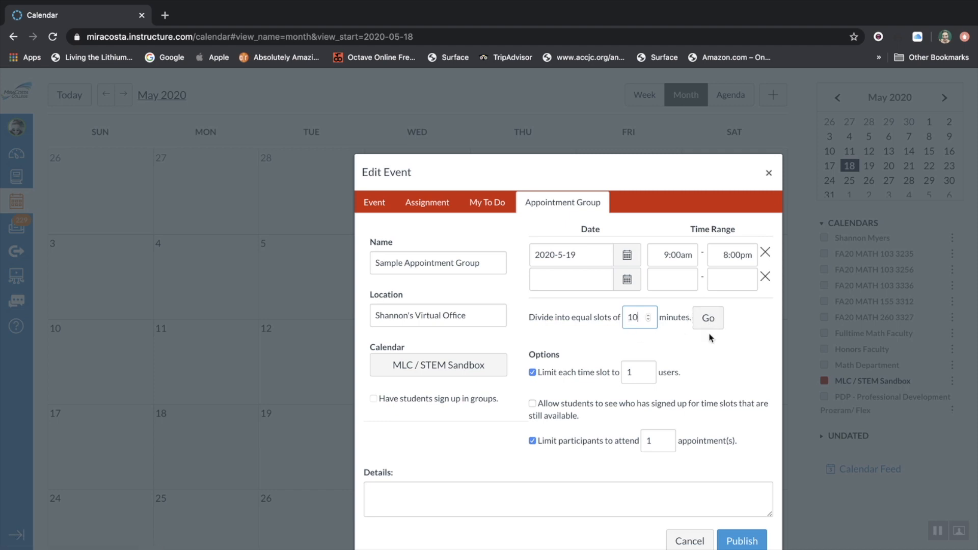
pyautogui.moveTo(533, 404)
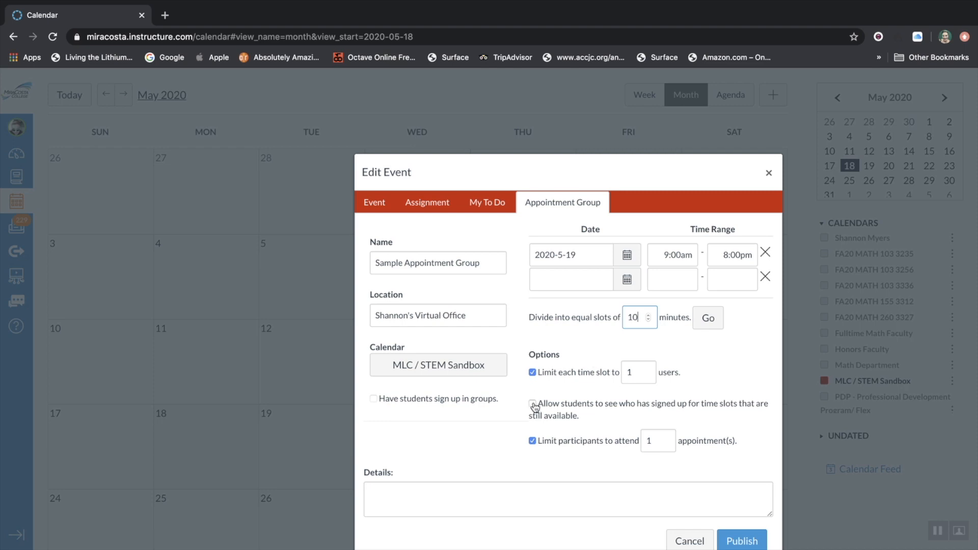
# Let students see who signed up, then divide 9am–8pm into 10-minute slots
pyautogui.click(531, 405)
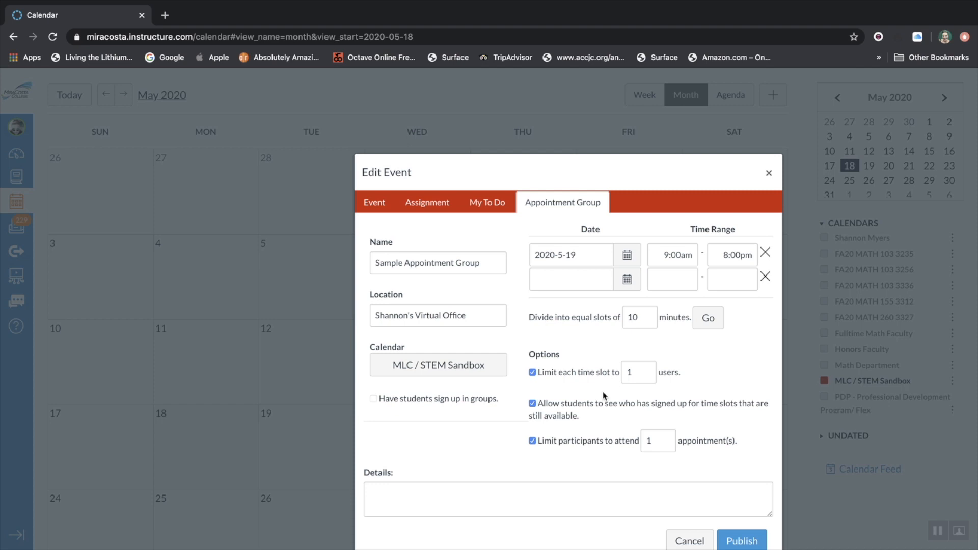
pyautogui.moveTo(717, 354)
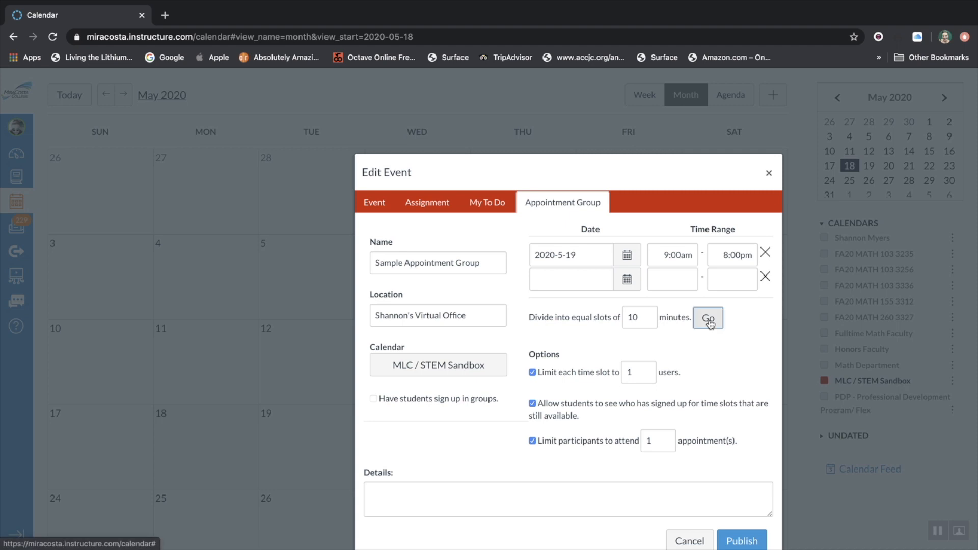
pyautogui.click(707, 318)
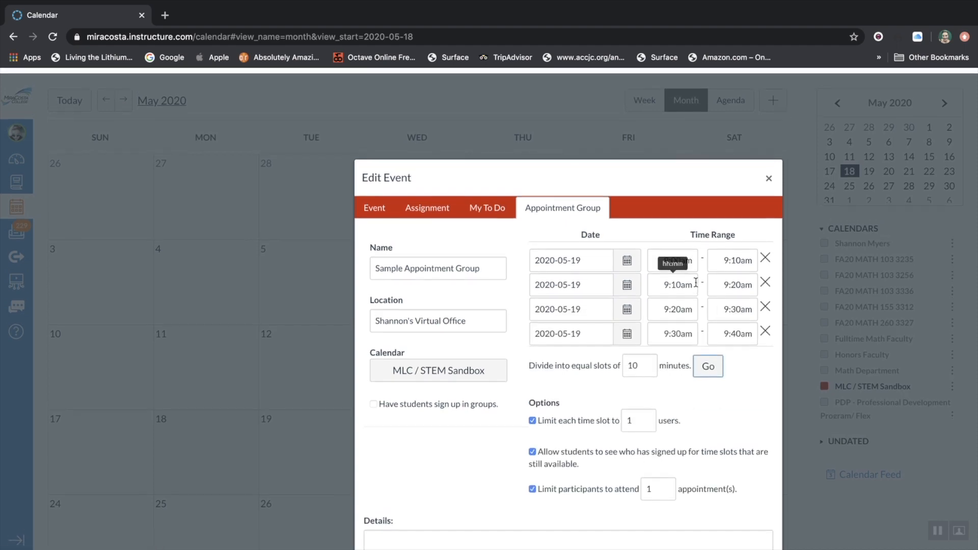
pyautogui.scroll(-3)
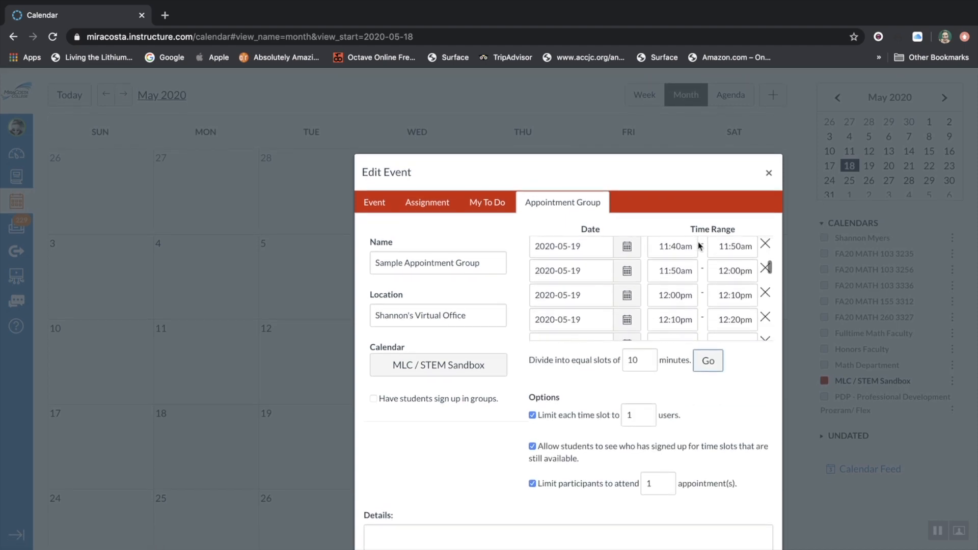
pyautogui.scroll(-3)
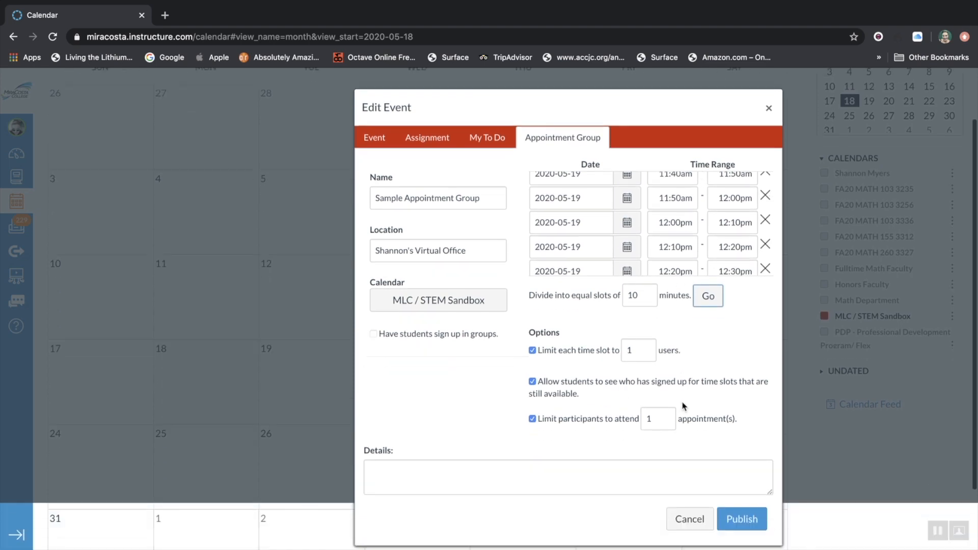
pyautogui.scroll(-3)
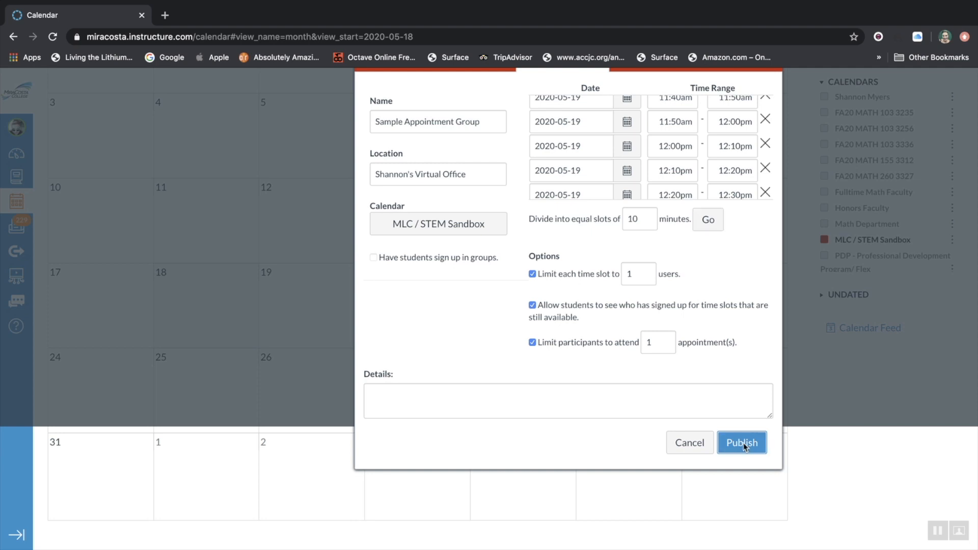
pyautogui.click(741, 442)
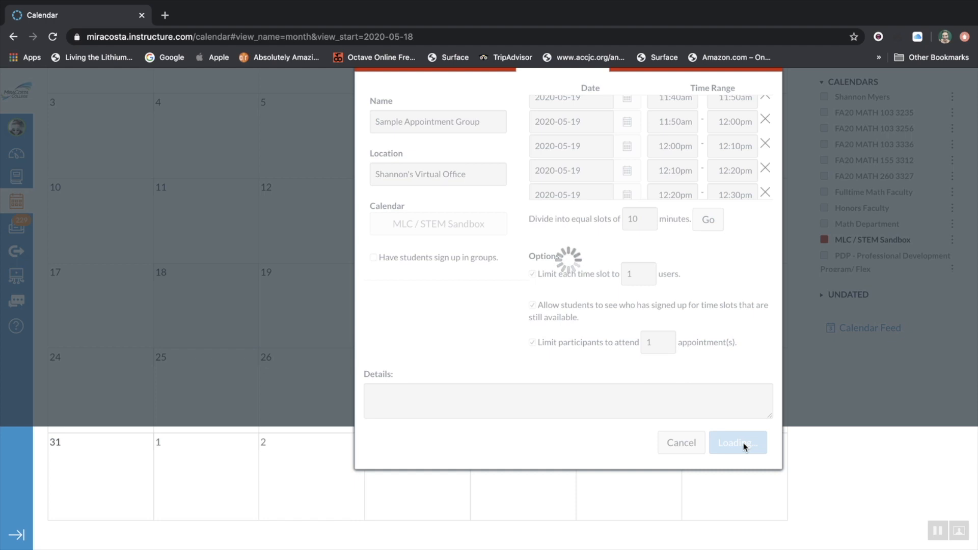
# Publish Sample Appointment Group so its 10-minute slots appear on May 19
pyautogui.click(738, 442)
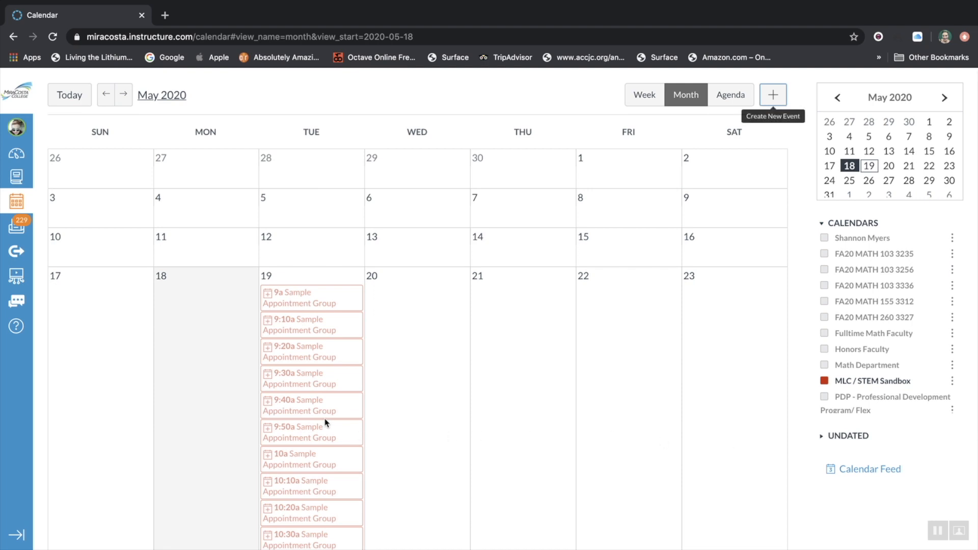
pyautogui.scroll(-3)
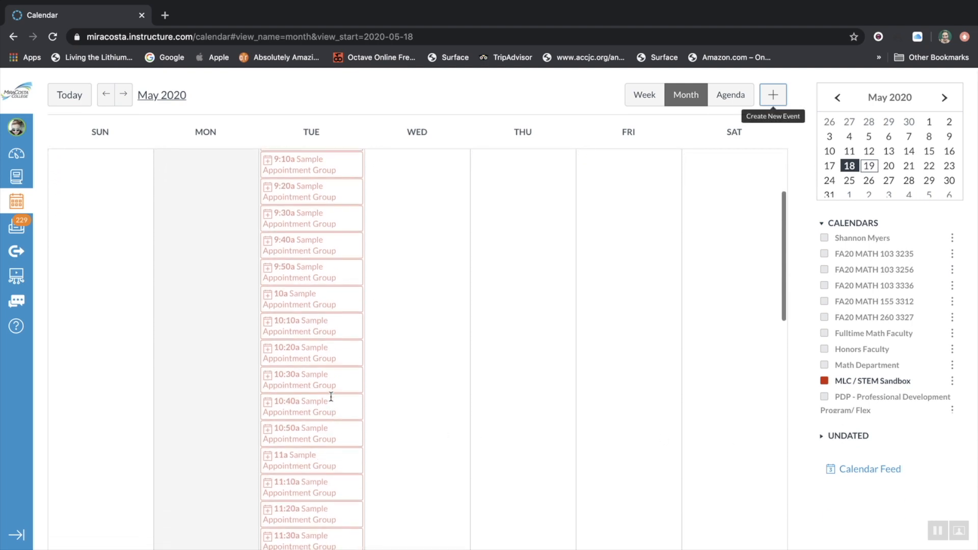
pyautogui.scroll(3)
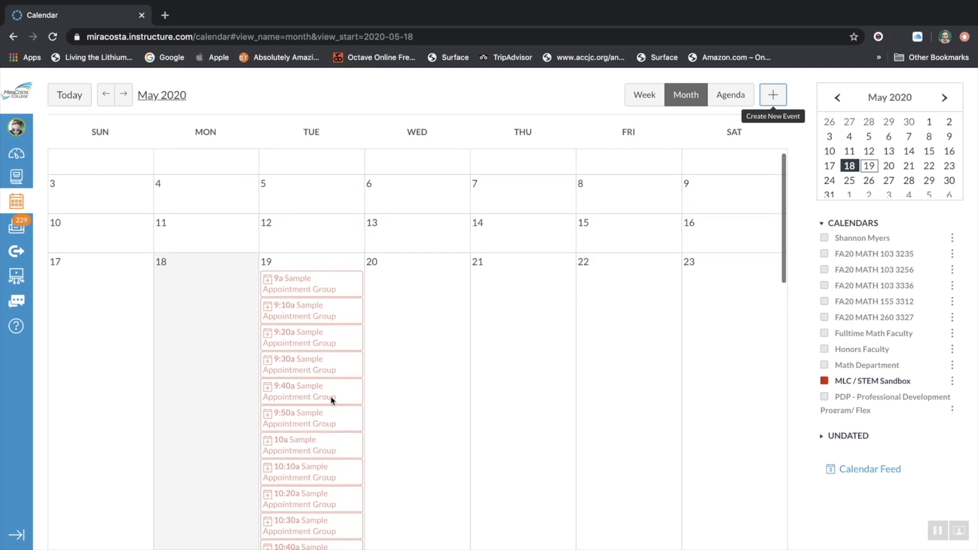
pyautogui.scroll(-3)
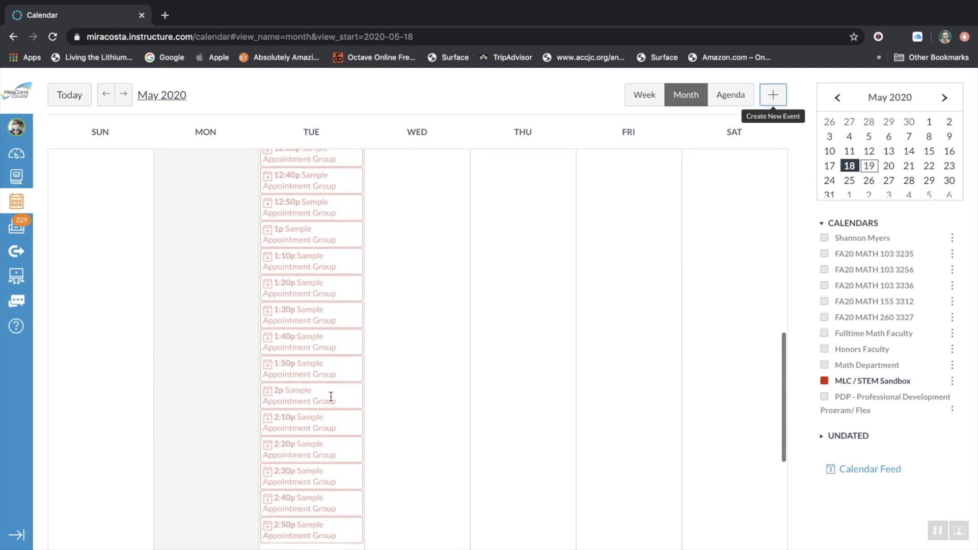
pyautogui.scroll(-3)
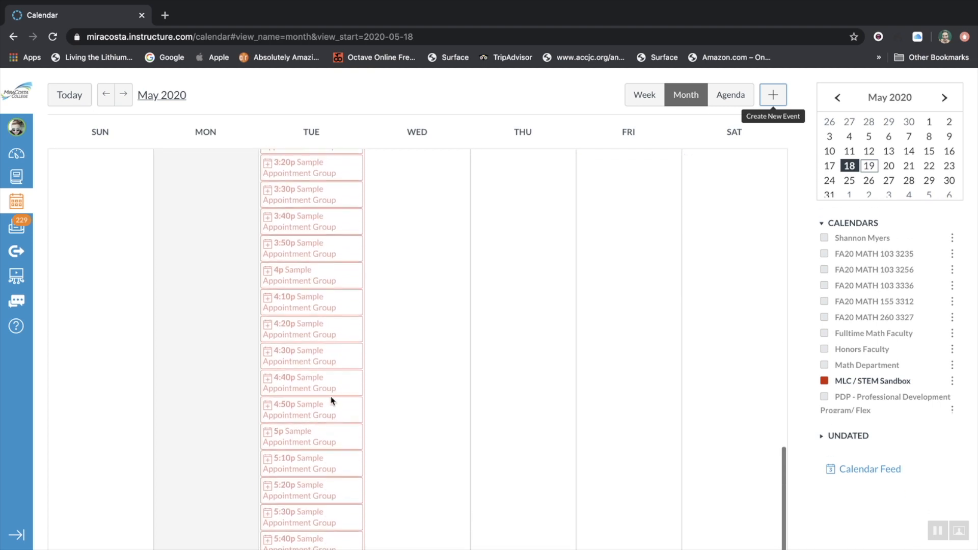
pyautogui.scroll(-3)
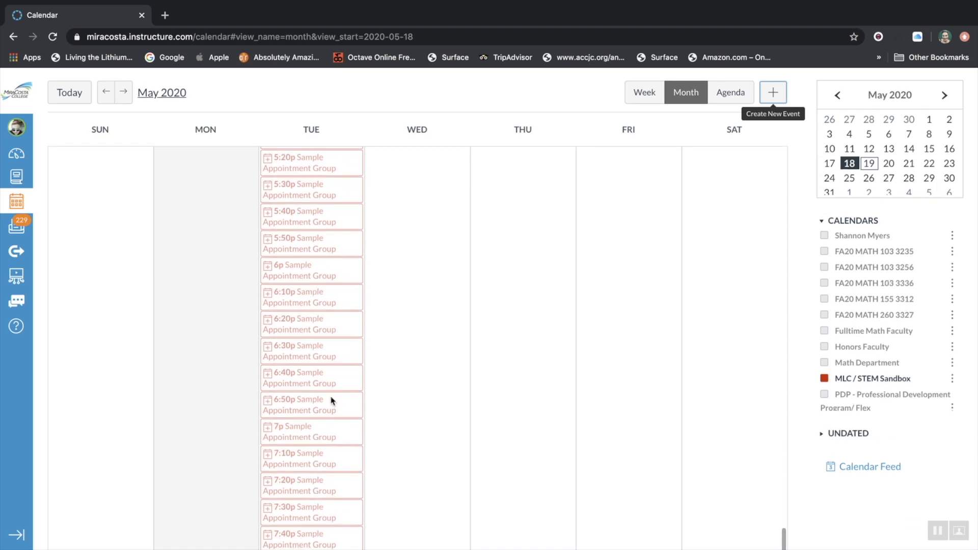
pyautogui.scroll(3)
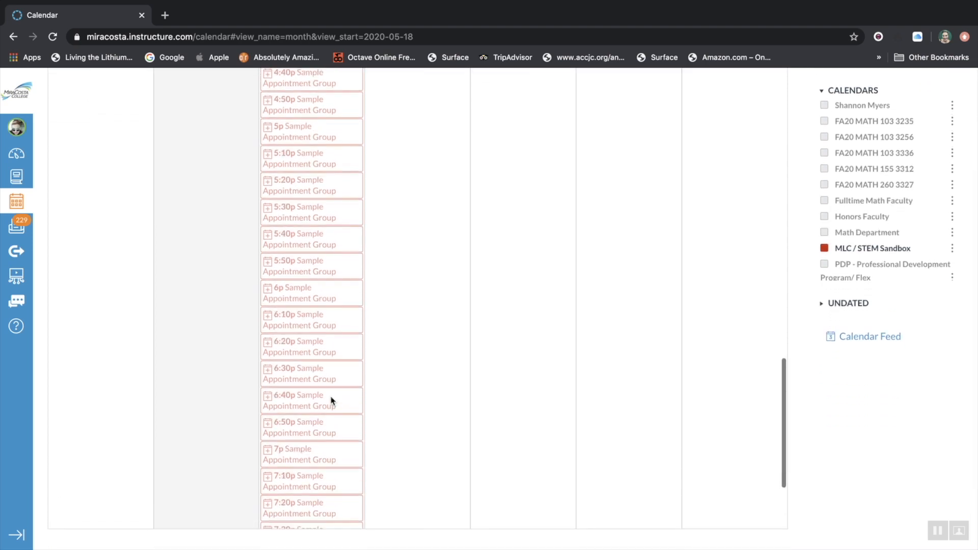
pyautogui.scroll(3)
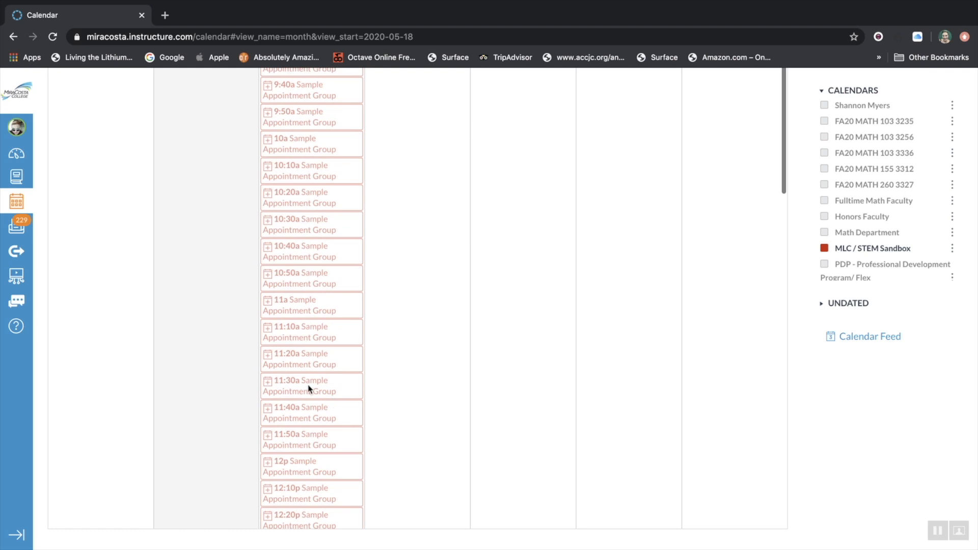
pyautogui.moveTo(16, 176)
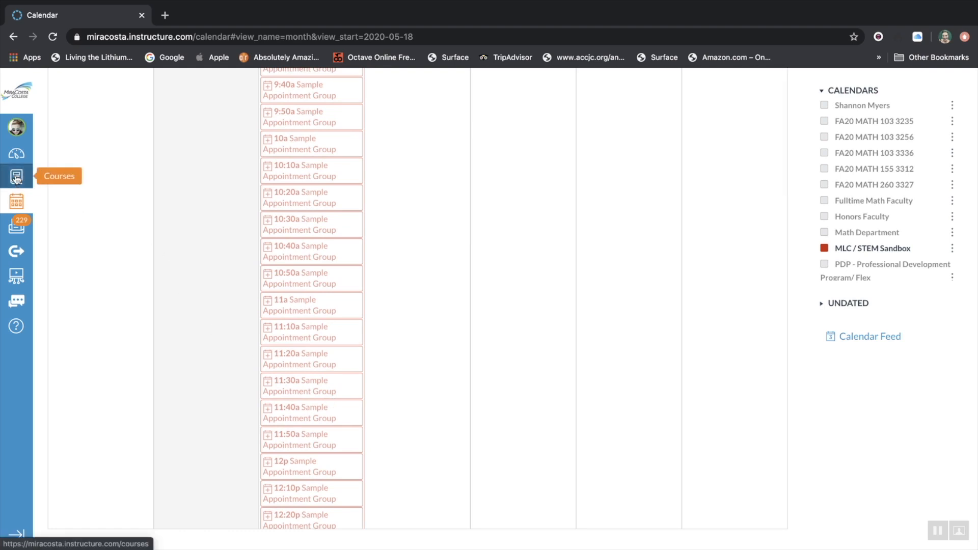
# Go to the MLC / STEM Sandbox course home page via the Courses list
pyautogui.click(15, 176)
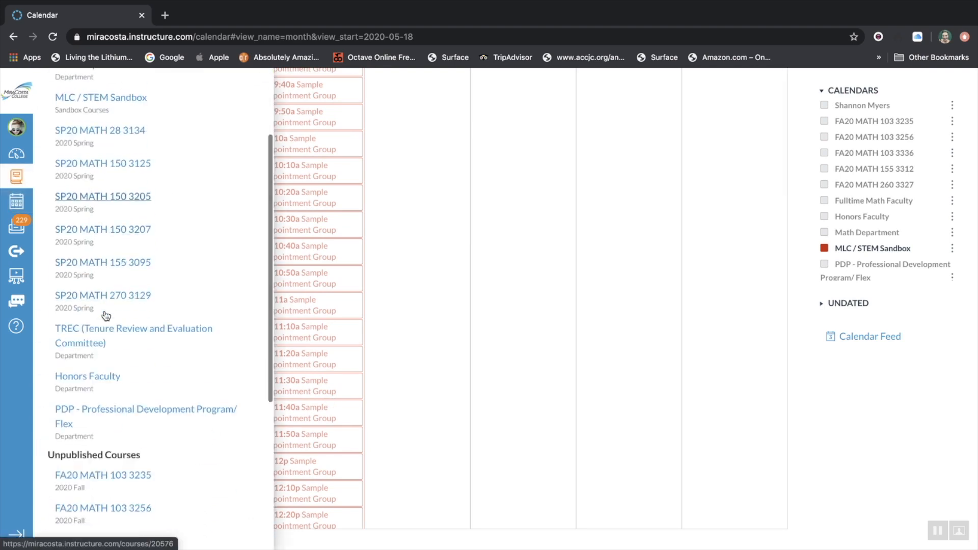
pyautogui.scroll(-3)
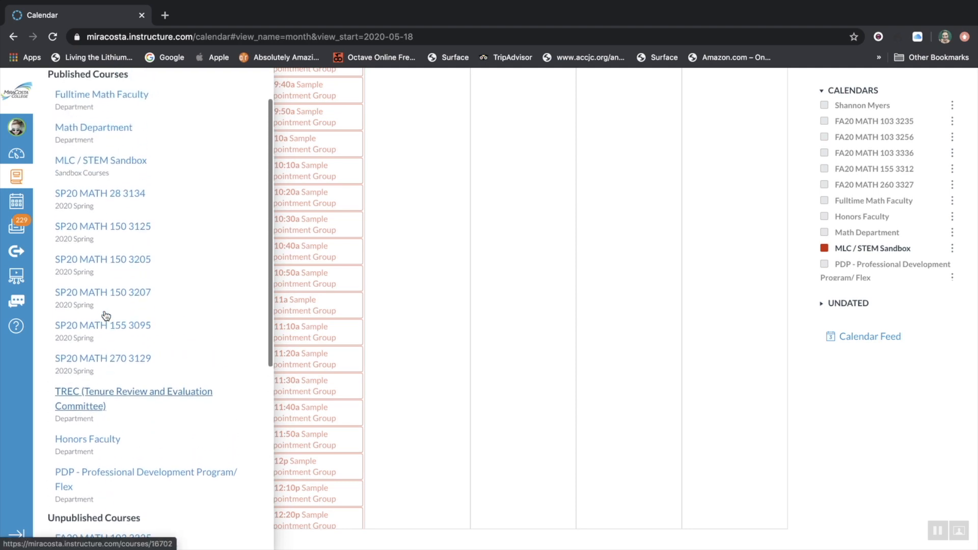
pyautogui.click(101, 165)
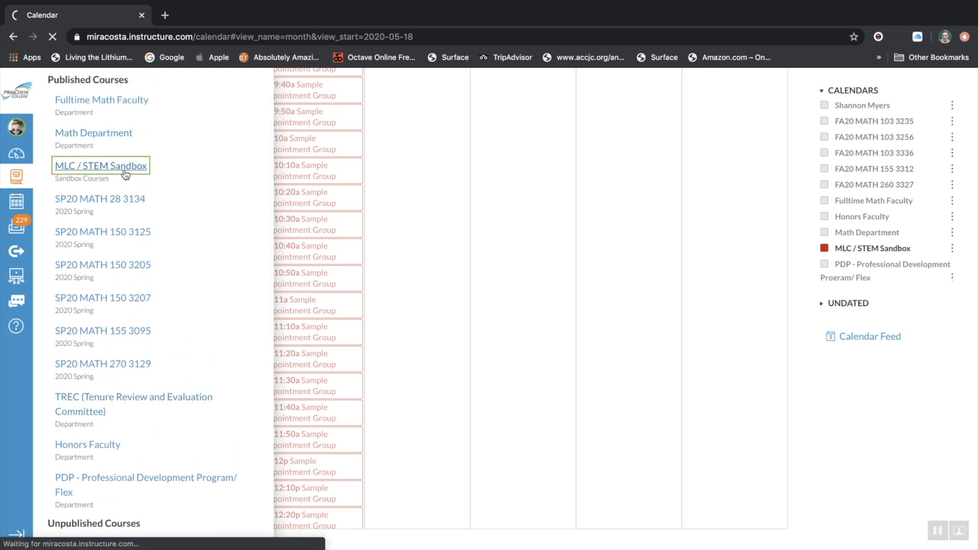
pyautogui.click(101, 165)
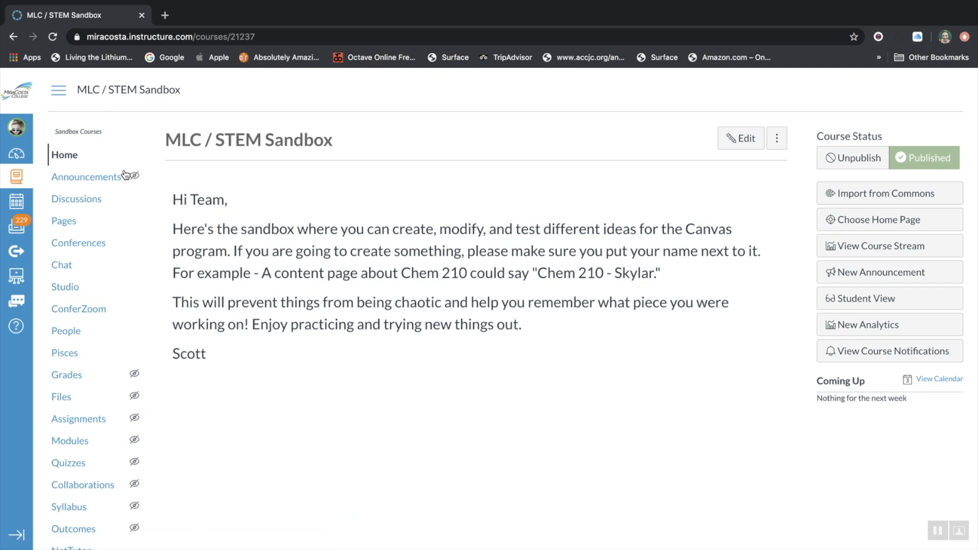
pyautogui.moveTo(847, 319)
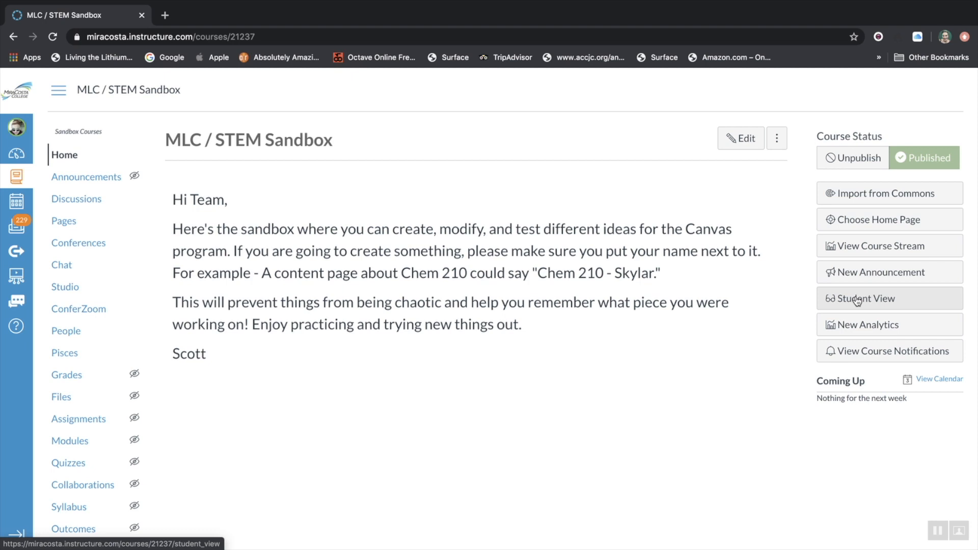
# Enter Student View of the MLC / STEM Sandbox course and head to the student's calendar
pyautogui.click(865, 299)
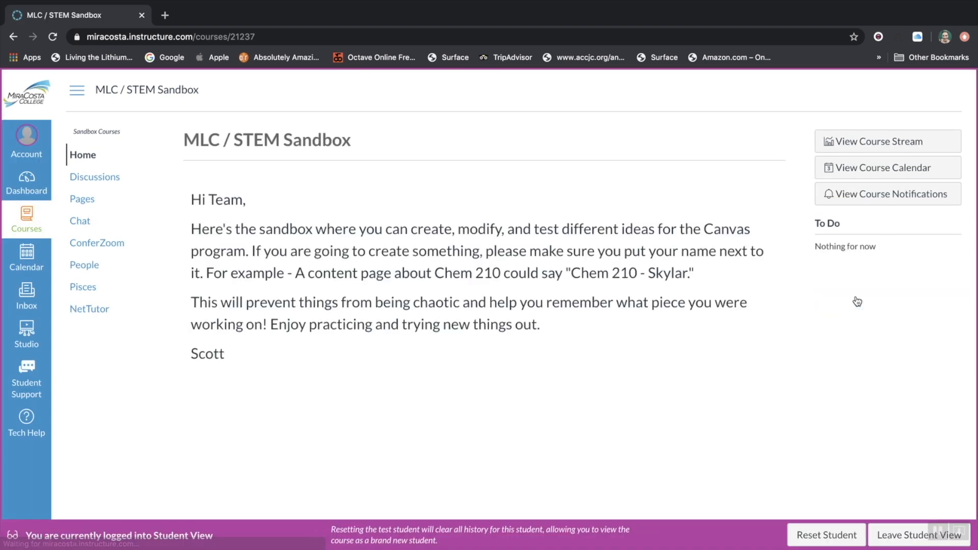
pyautogui.moveTo(673, 295)
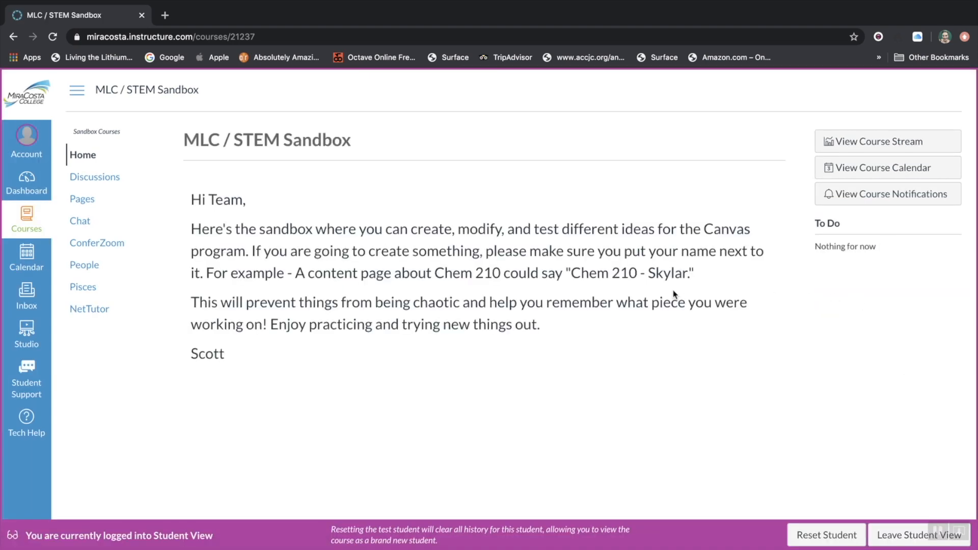
pyautogui.moveTo(337, 220)
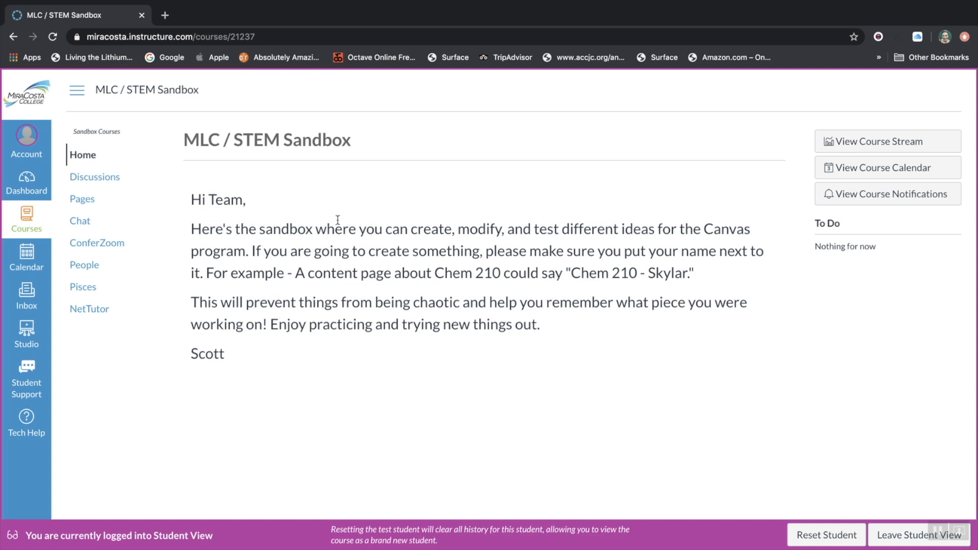
pyautogui.click(27, 256)
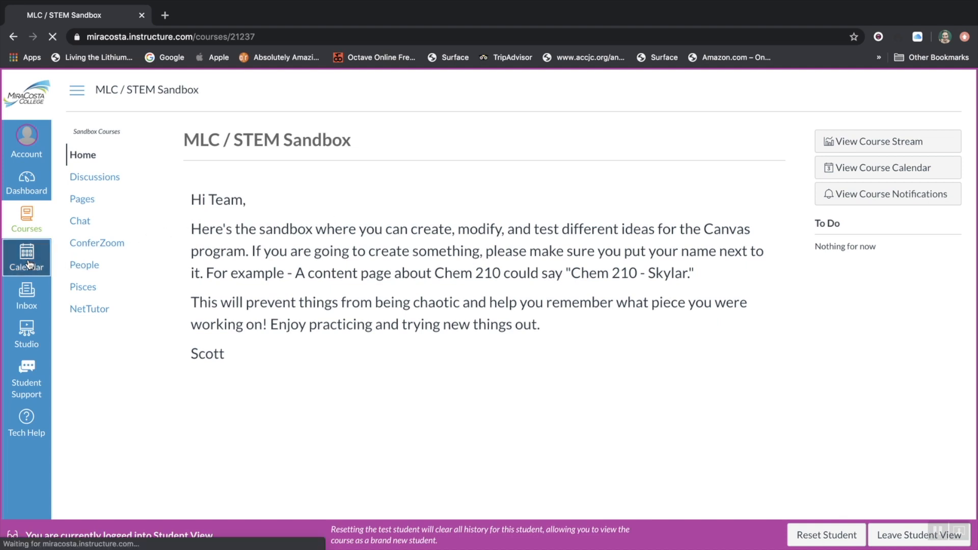
# Show the test student's May 2020 calendar with Test Student and MLC / STEM Sandbox calendars
pyautogui.click(26, 256)
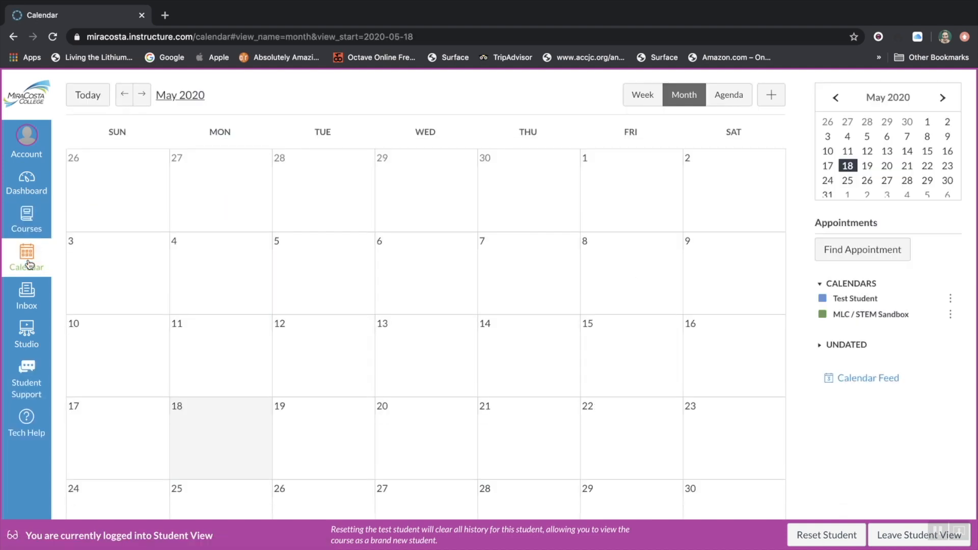
pyautogui.moveTo(713, 274)
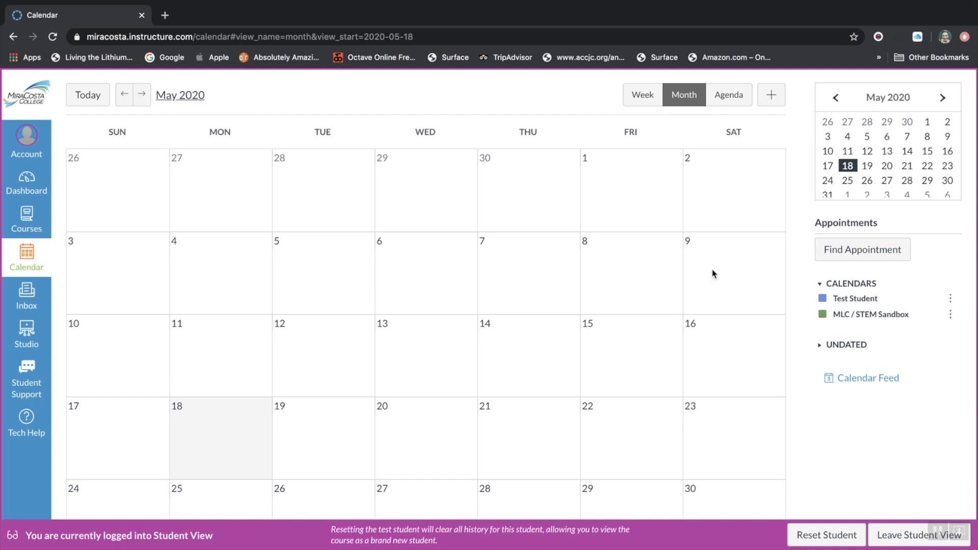
pyautogui.moveTo(862, 250)
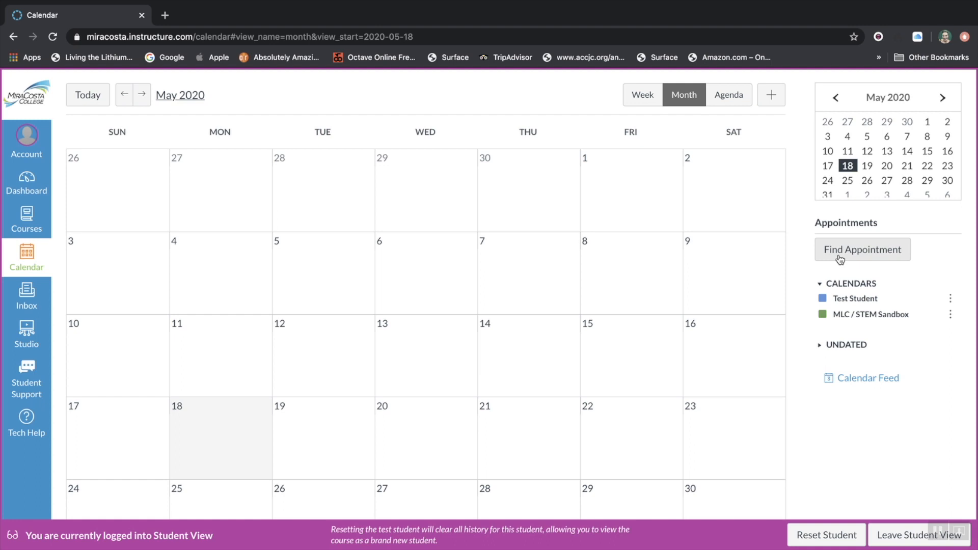
# Begin Find Appointment with MLC / STEM Sandbox selected as the course
pyautogui.click(862, 250)
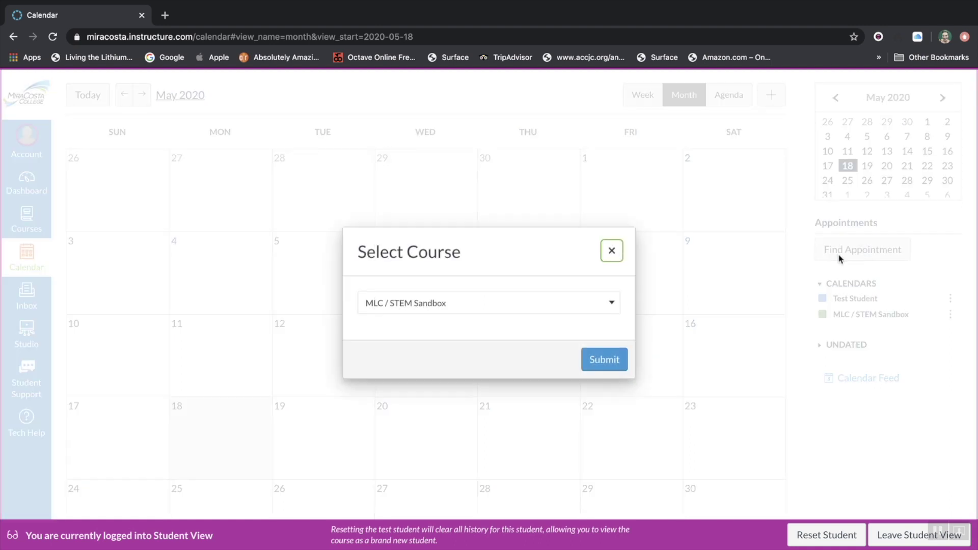
pyautogui.click(488, 302)
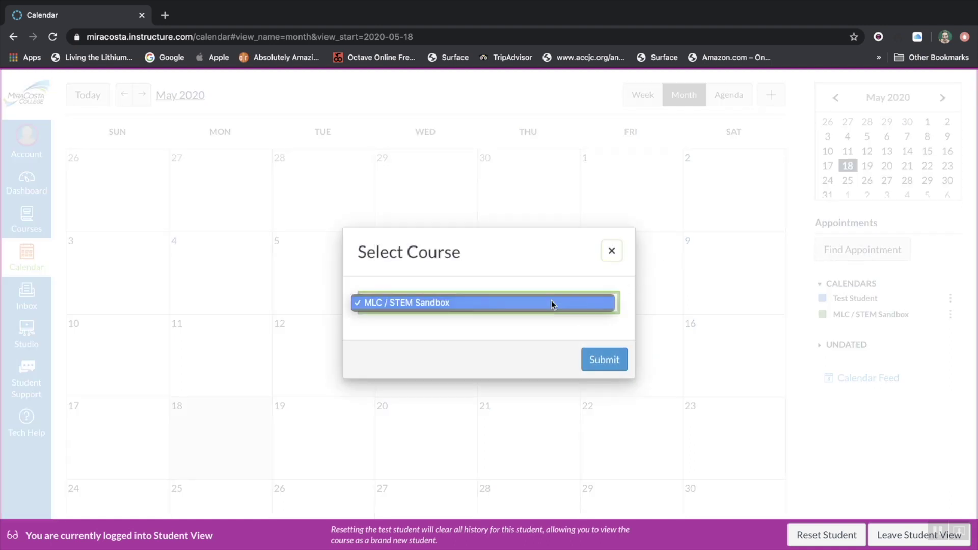
pyautogui.moveTo(522, 330)
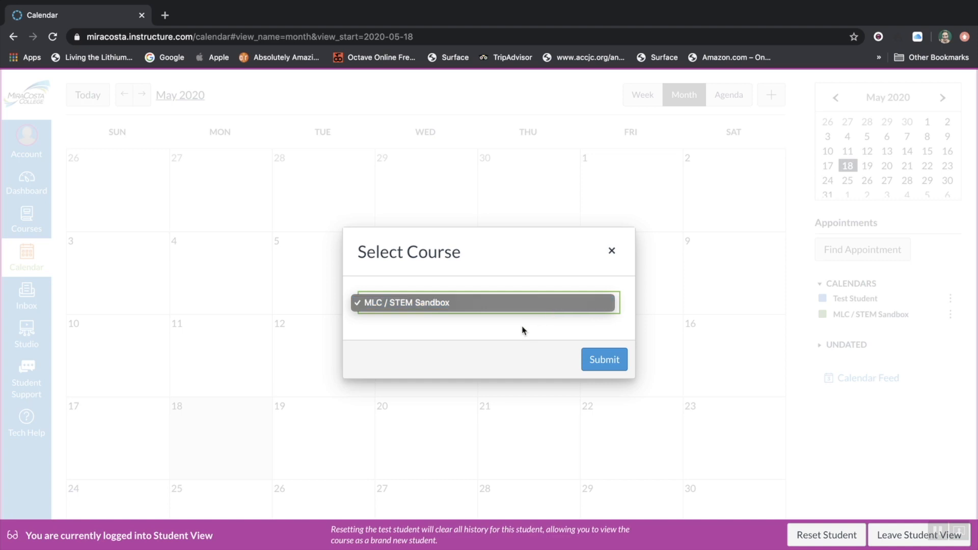
pyautogui.moveTo(602, 363)
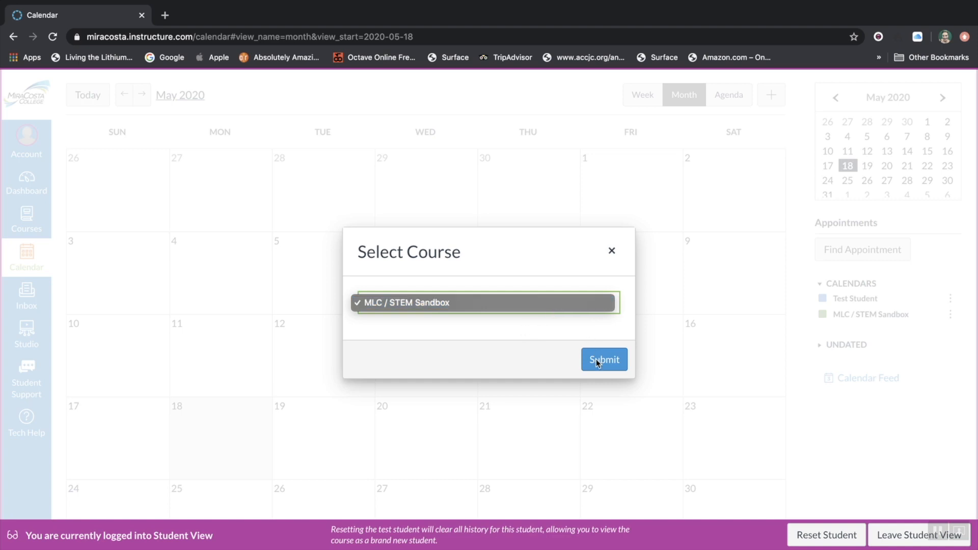
pyautogui.click(483, 303)
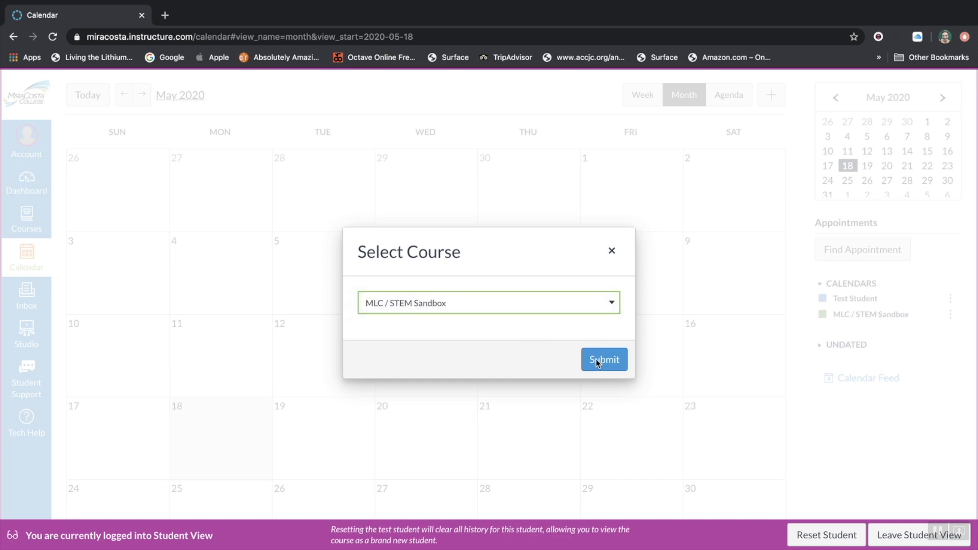
# Submit the course choice and bring up the 9–9:10am Sample Appointment Group slot on May 19
pyautogui.click(602, 360)
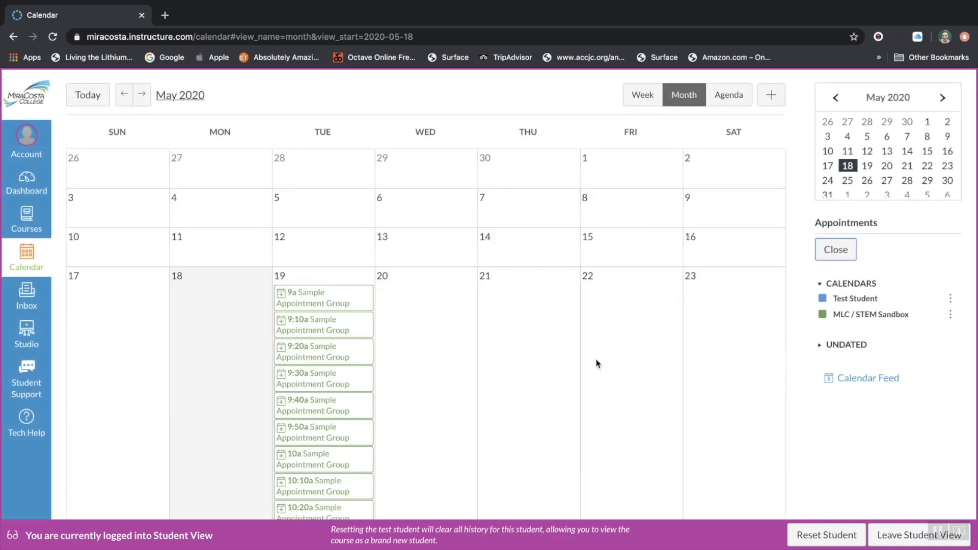
pyautogui.moveTo(323, 302)
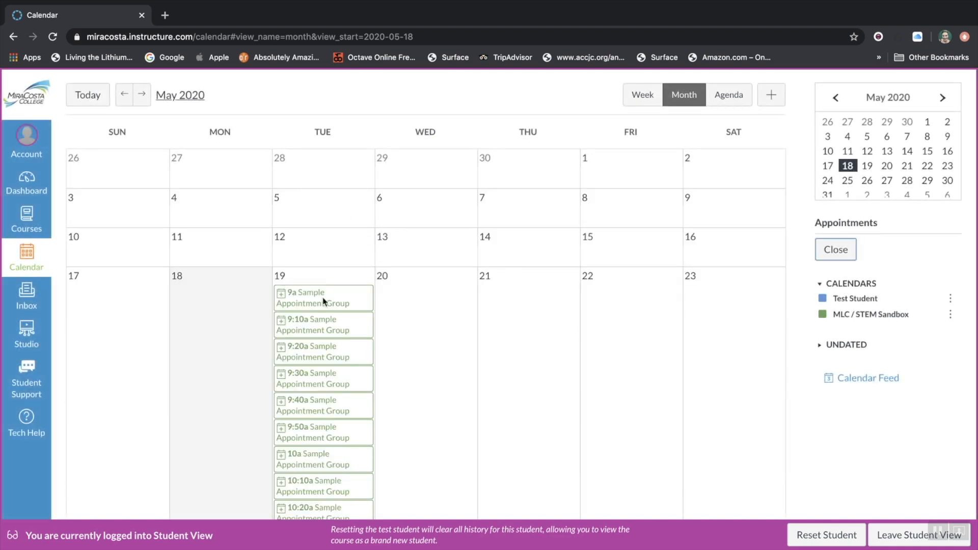
pyautogui.click(311, 298)
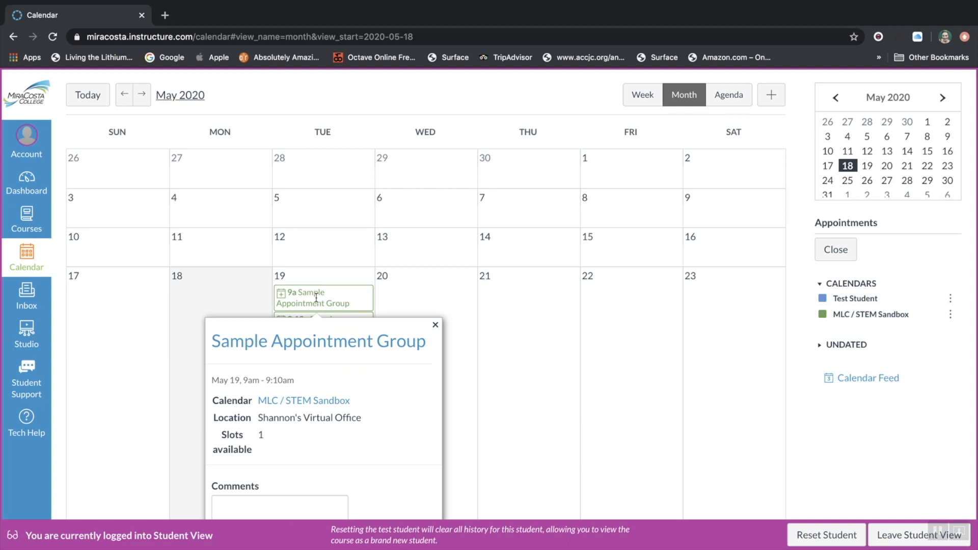
pyautogui.scroll(-3)
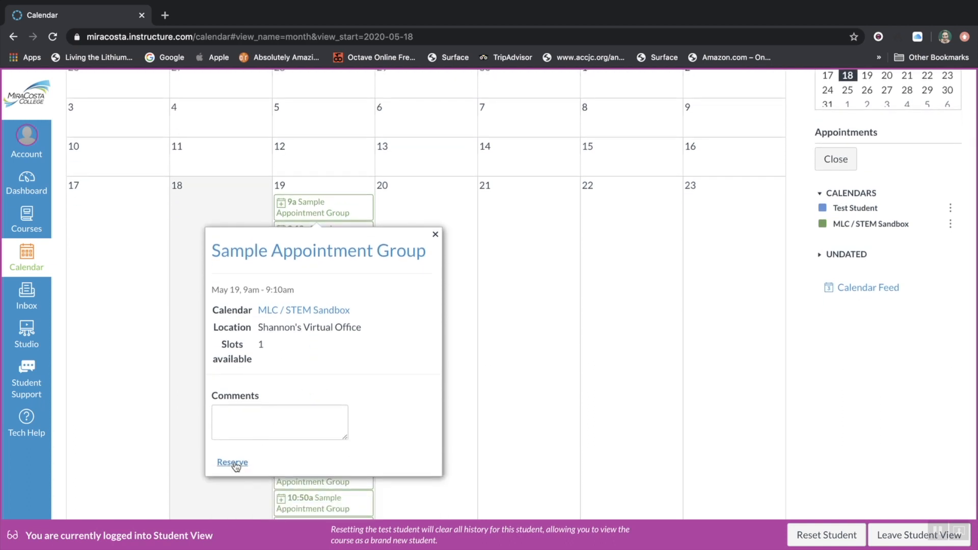
# Reserve the 9–9:10am May 19 Sample Appointment Group slot for the test student
pyautogui.click(231, 462)
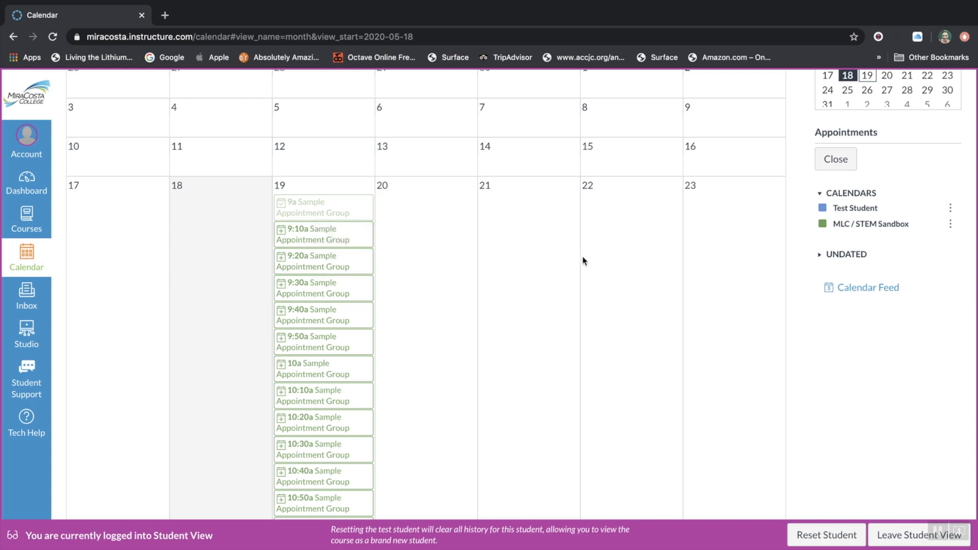
pyautogui.moveTo(635, 300)
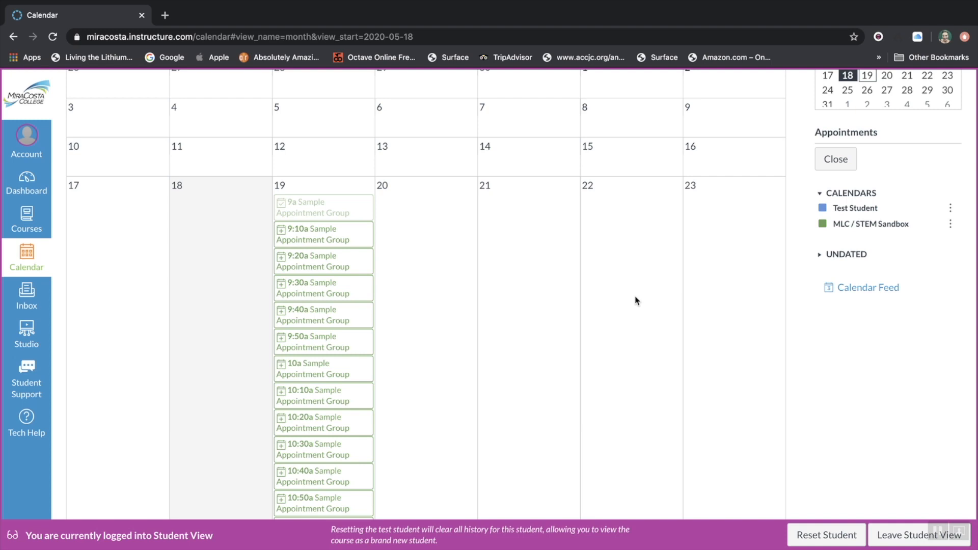